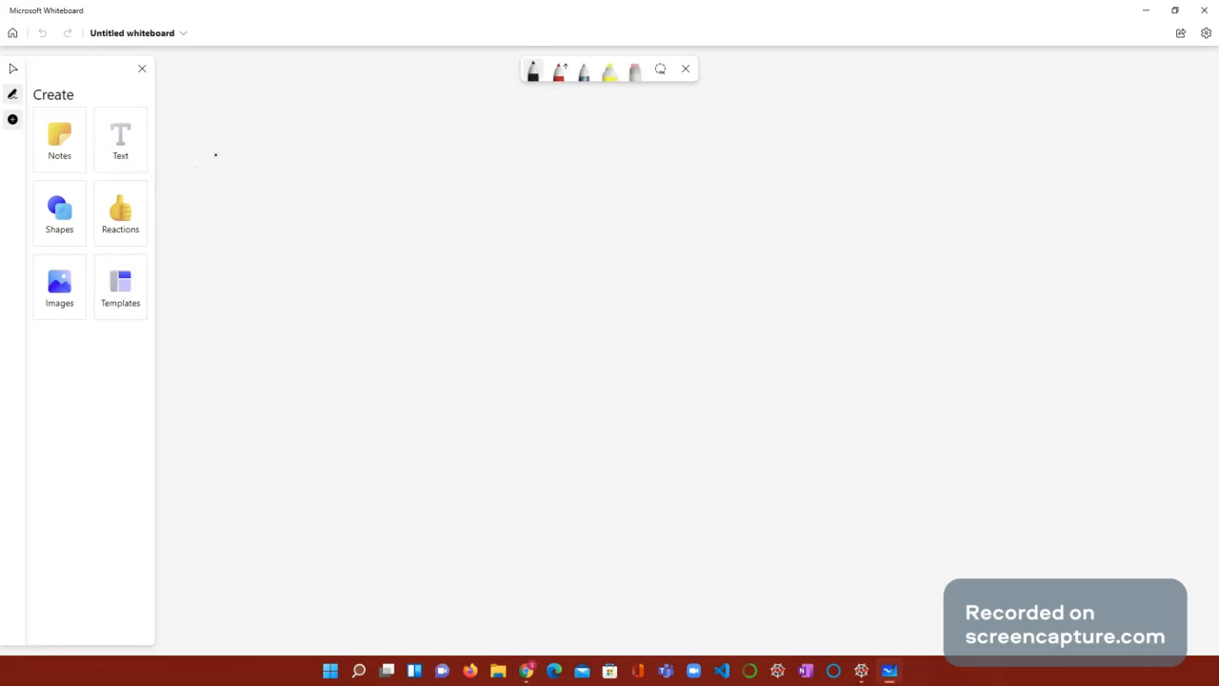
mouse_move(1139, 506)
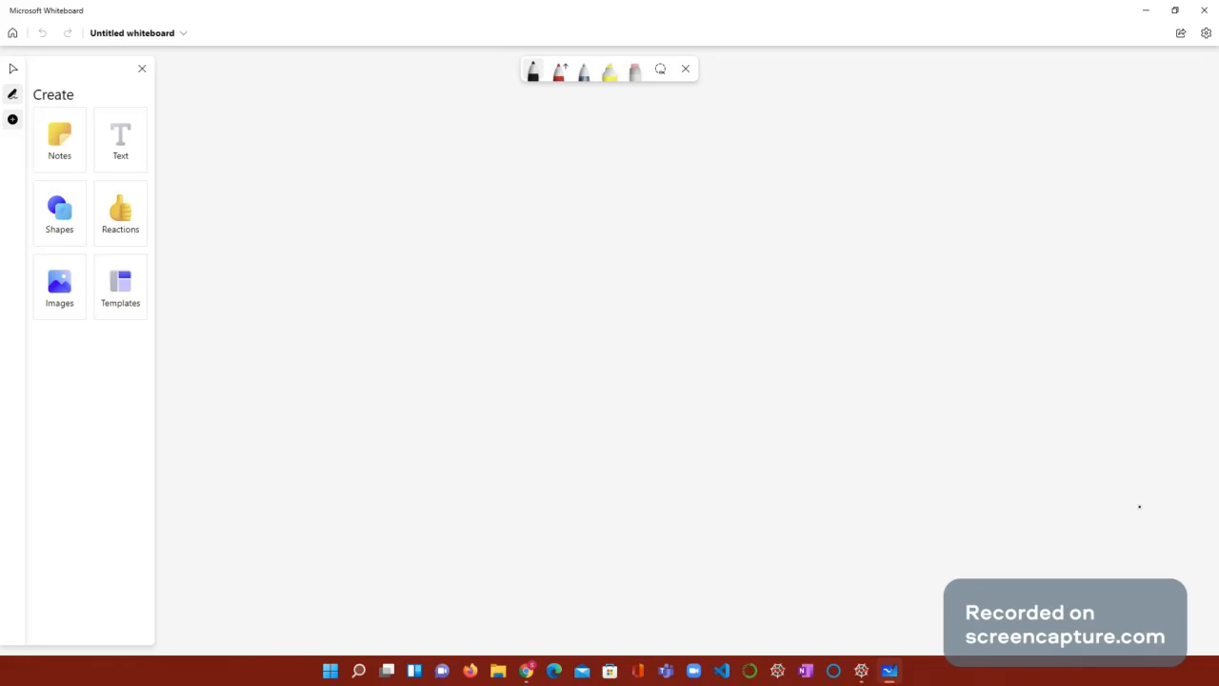
- Handwrite 'Enc' at the top left and 'De' at the top right of the canvas
drag(184, 114, 197, 143)
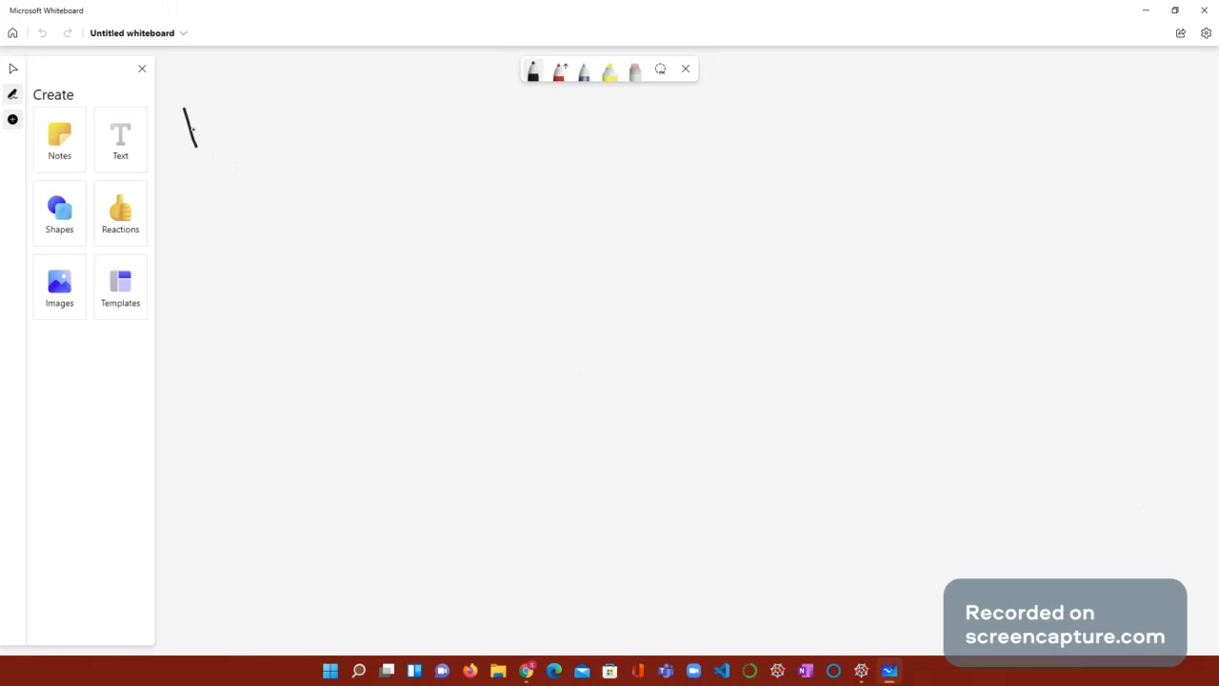
drag(200, 133, 296, 123)
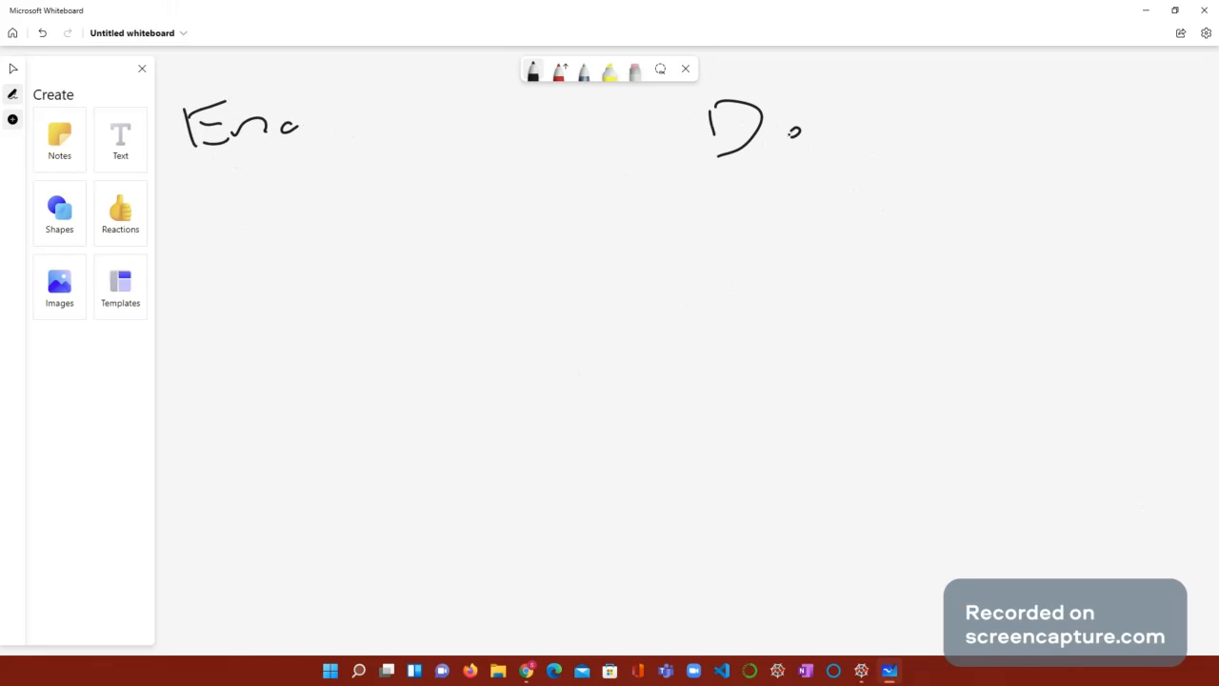
drag(786, 129, 839, 143)
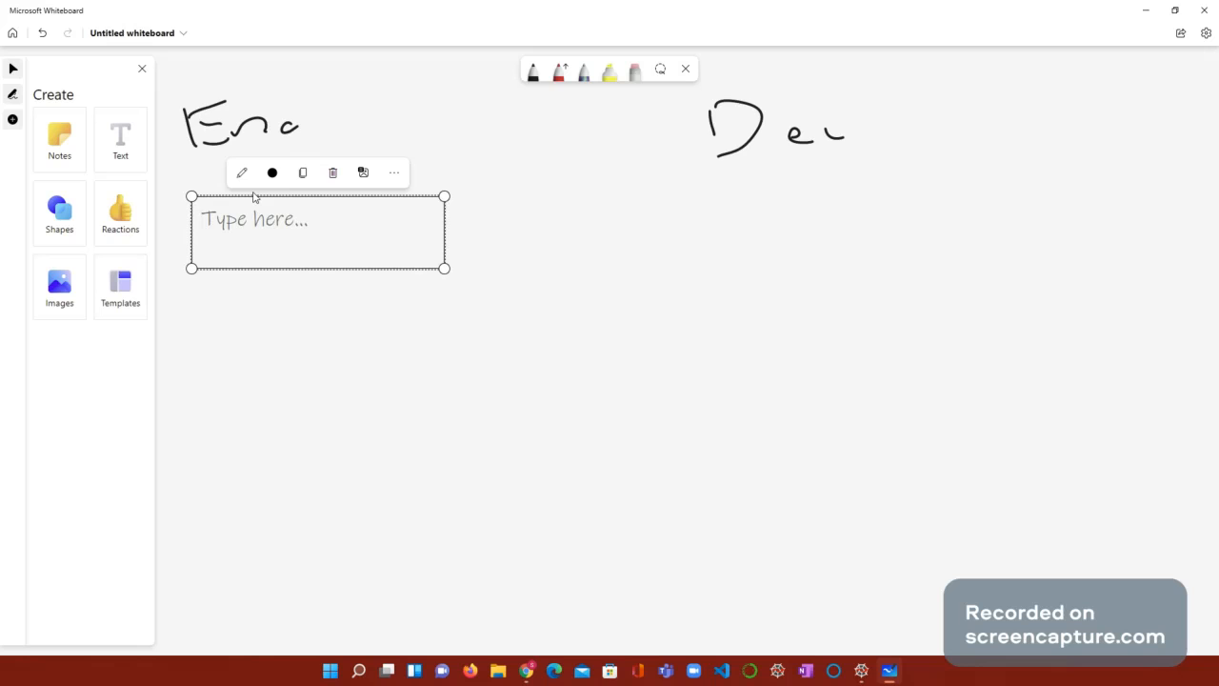
- Type 'Encryption is' in a text box under 'Enc', erasing the stray characters
text(End)
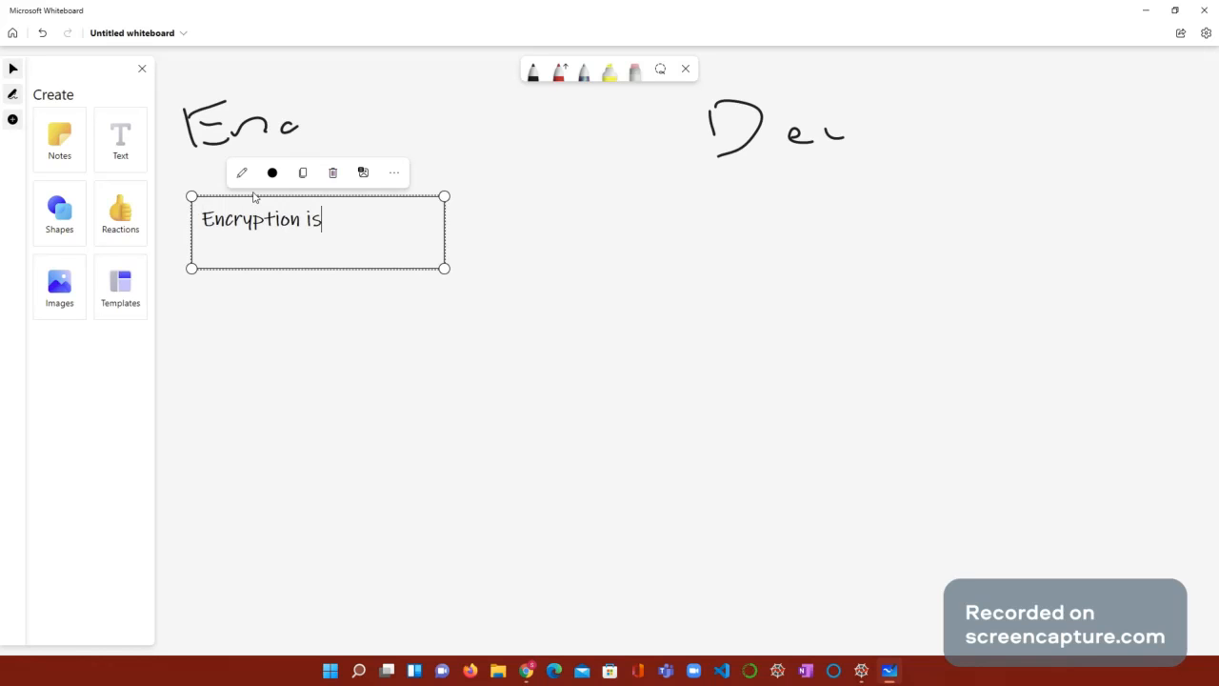
text(a cod)
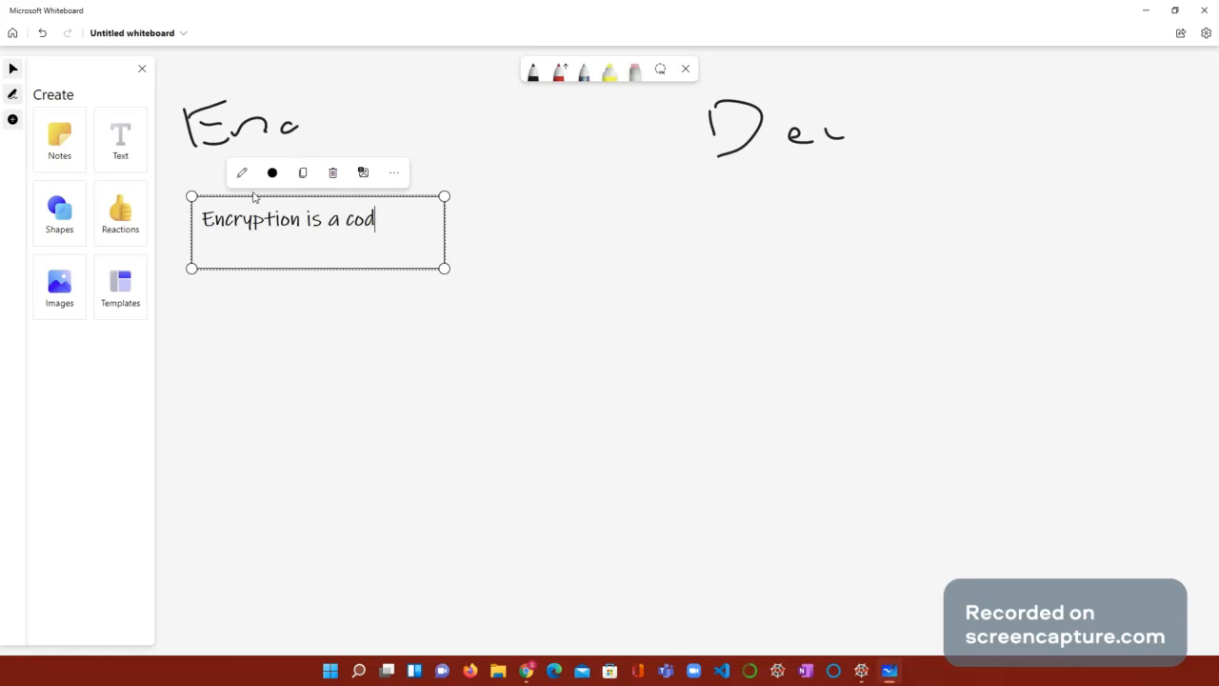
key(Backspace)
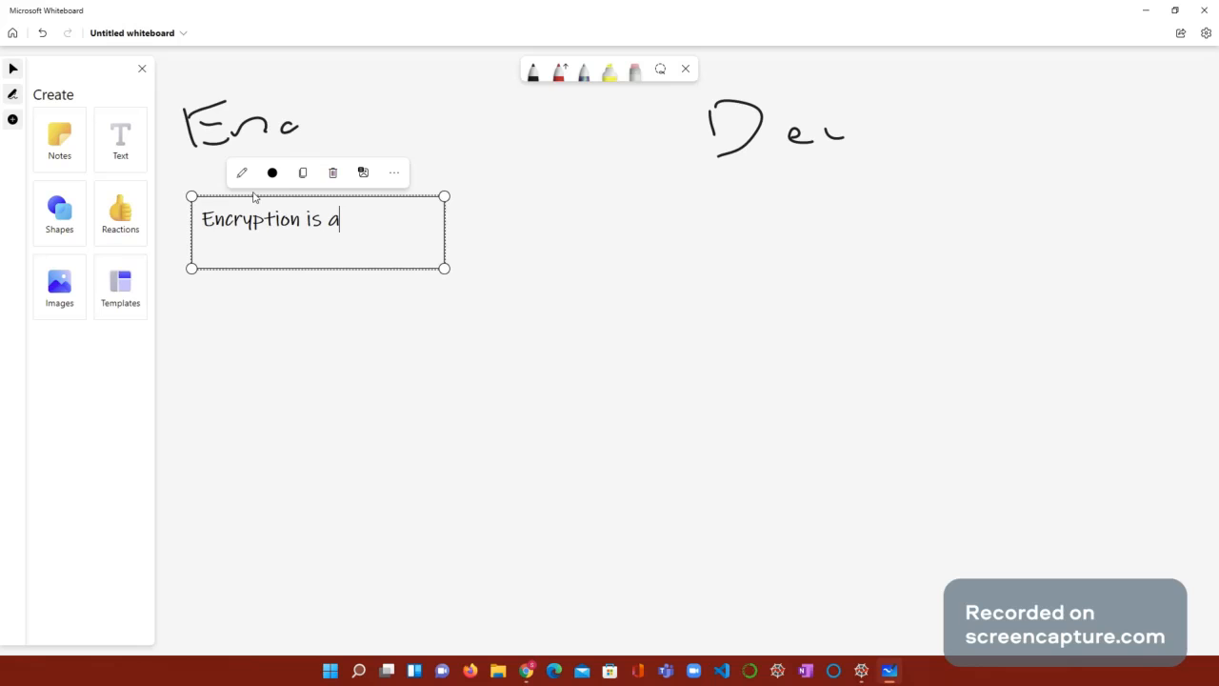
key(backspace)
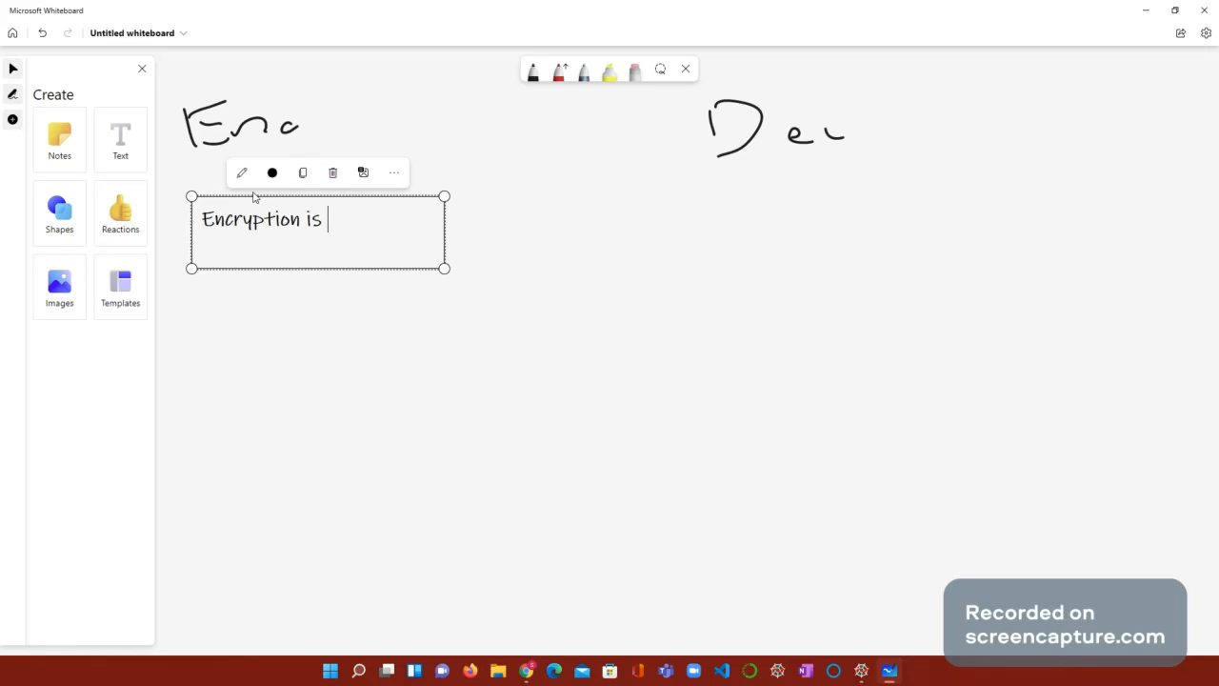
- Replace 'is' with ': To transform a message into a series of letters and numbers'
key(backspace)
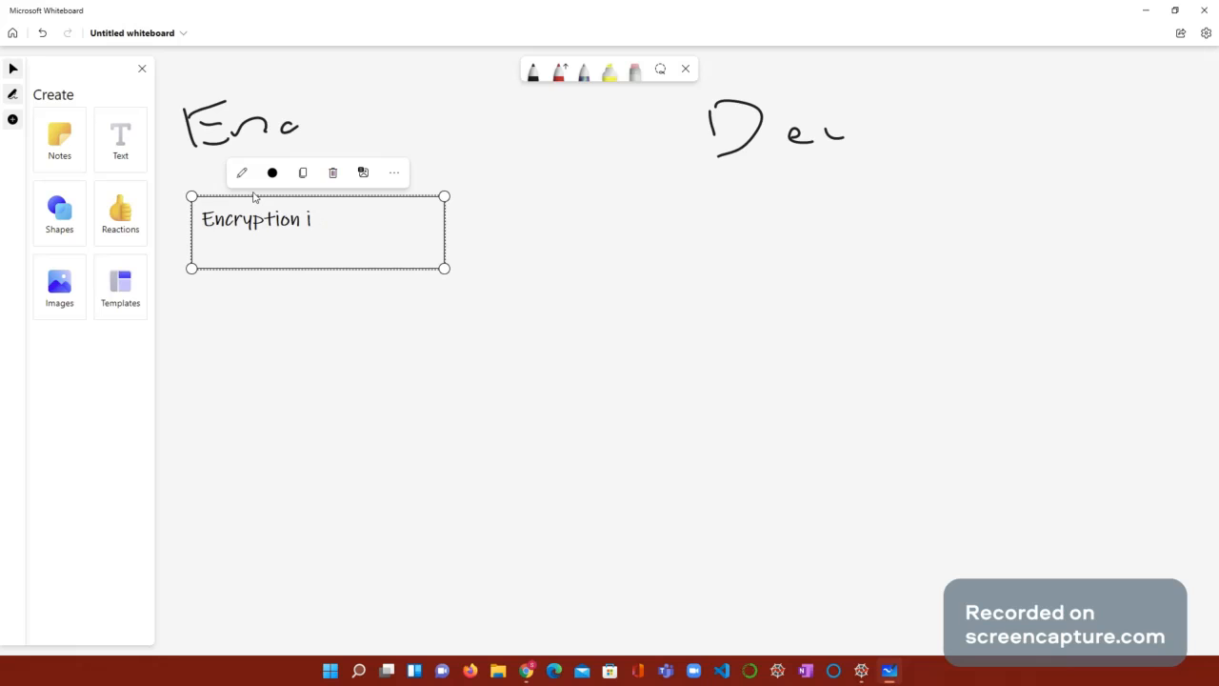
key(Backspace)
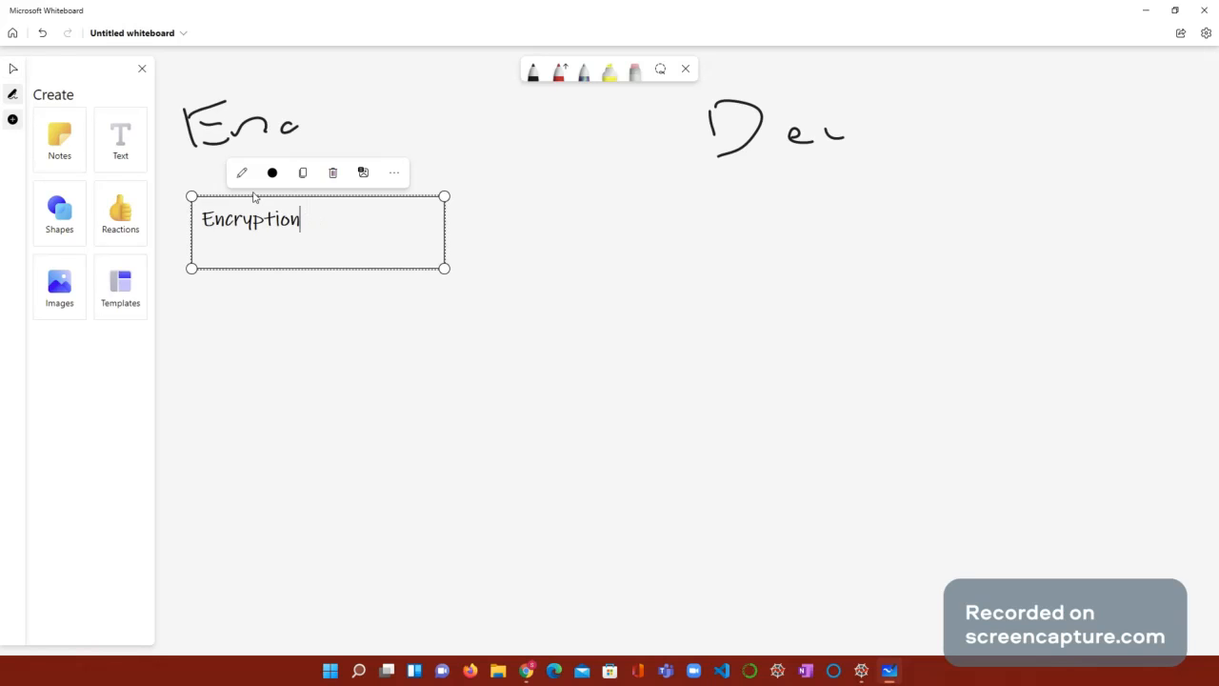
text(: A)
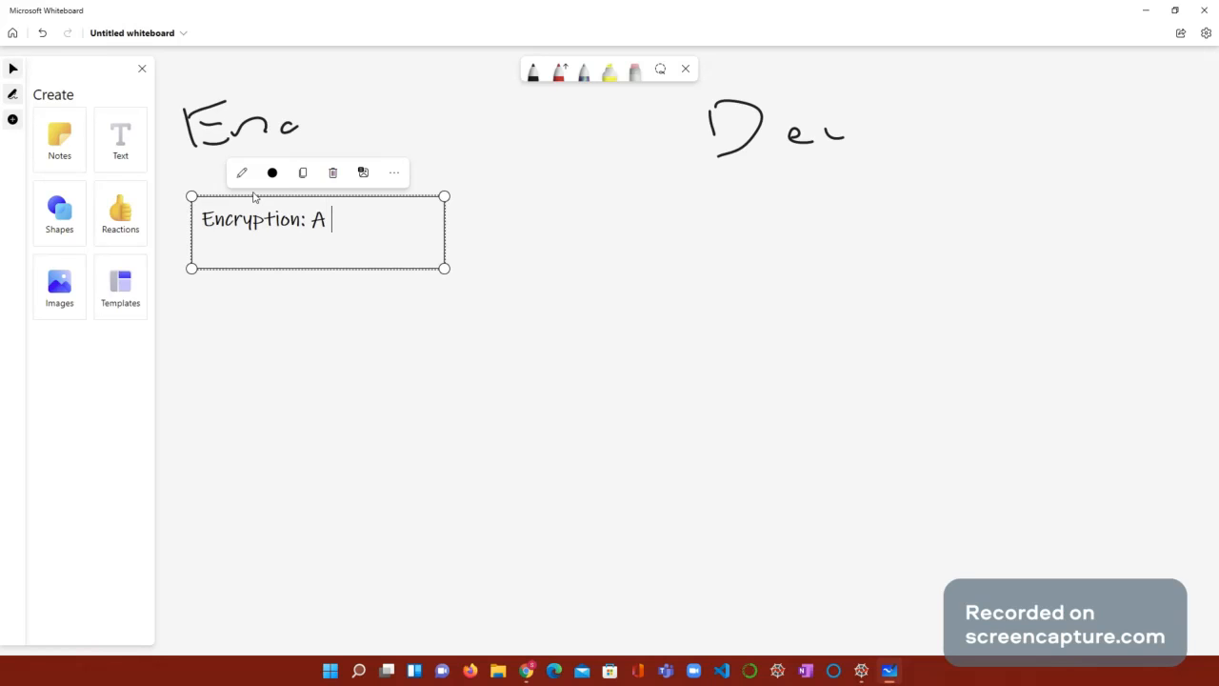
text(To)
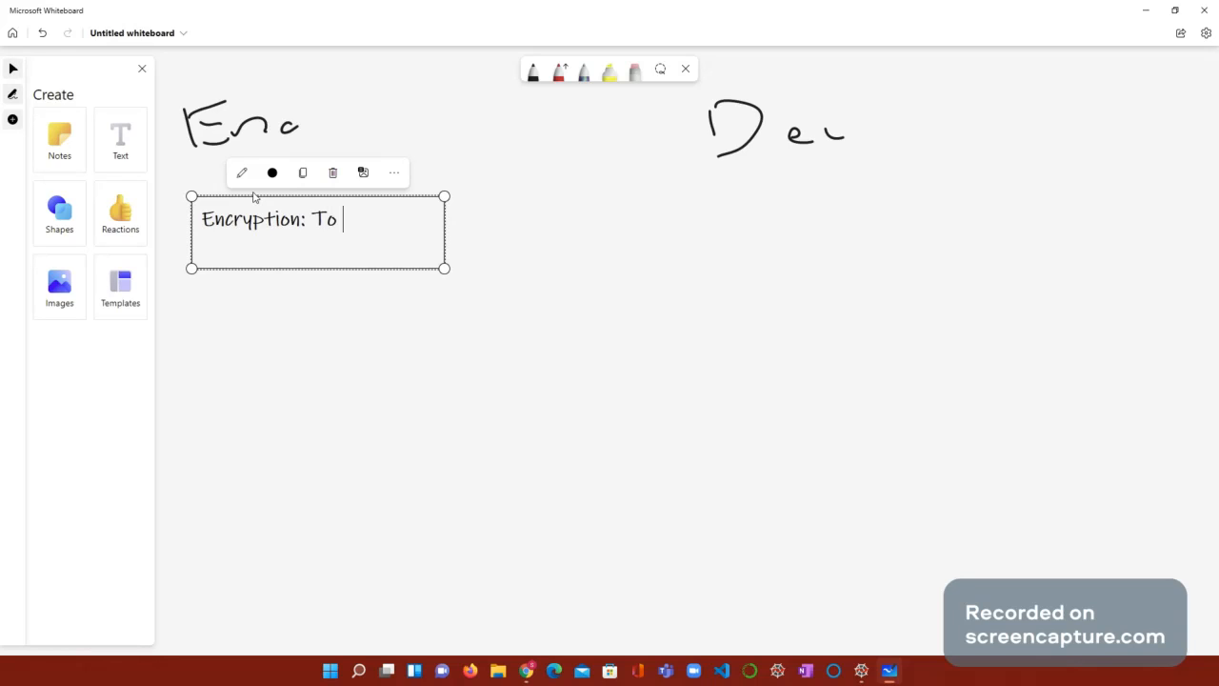
text(transf)
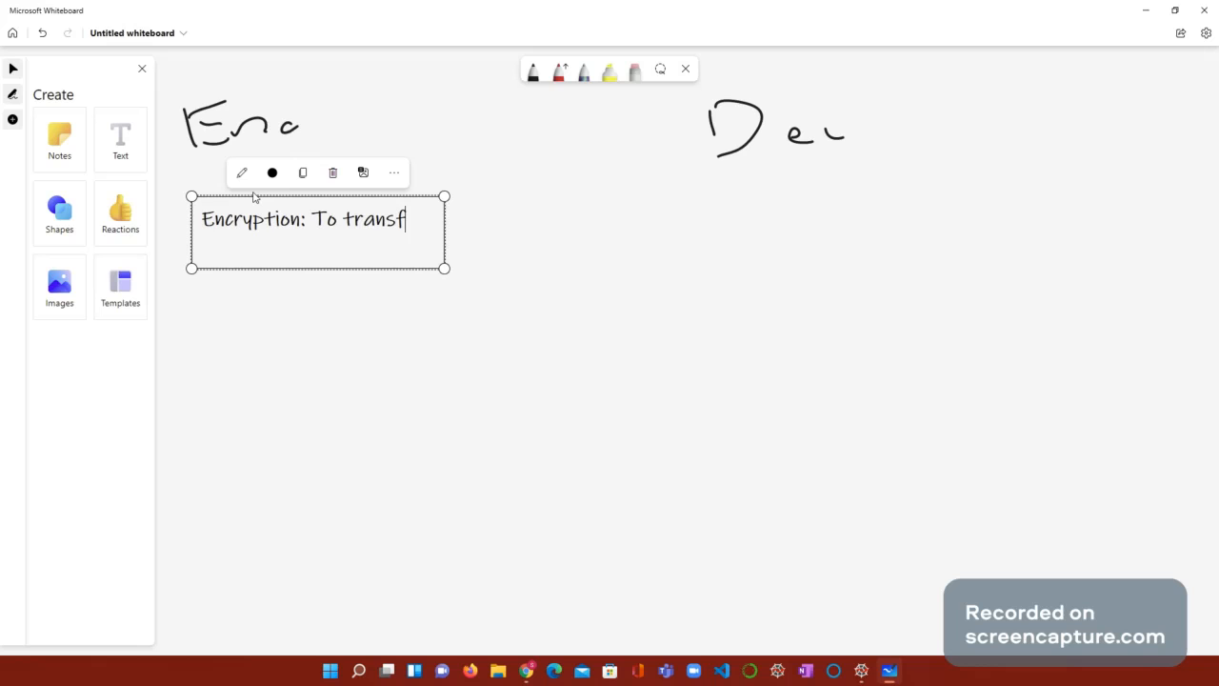
text(orm a me)
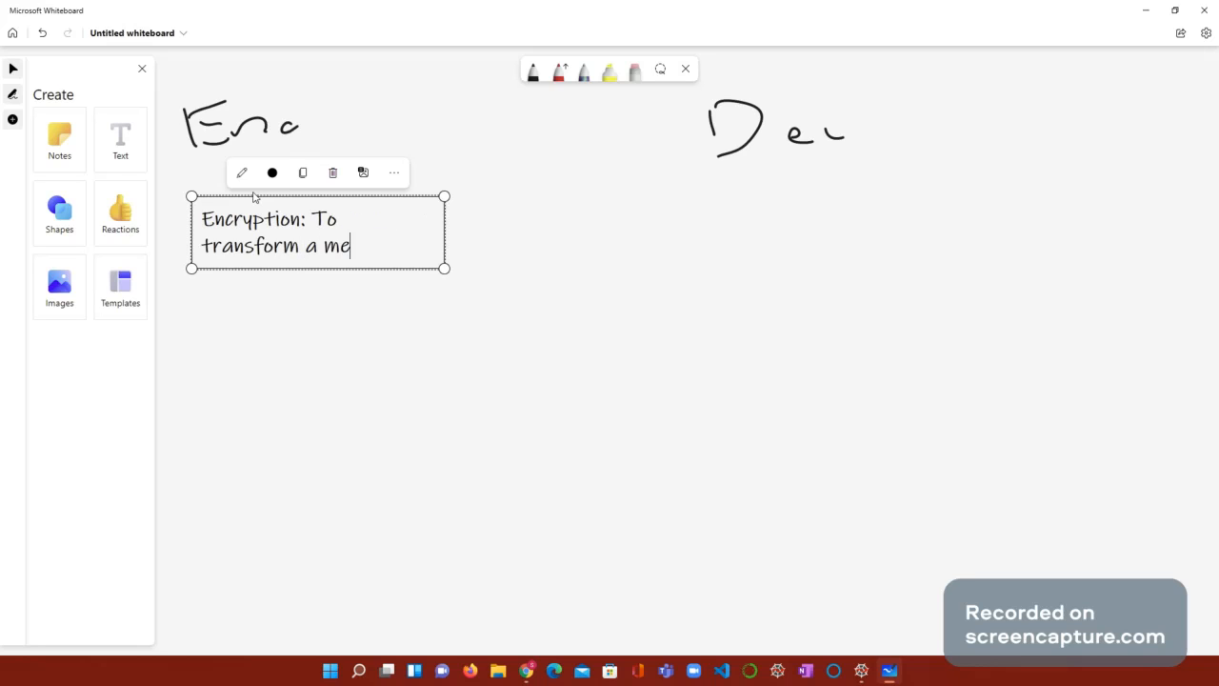
text(ssage into)
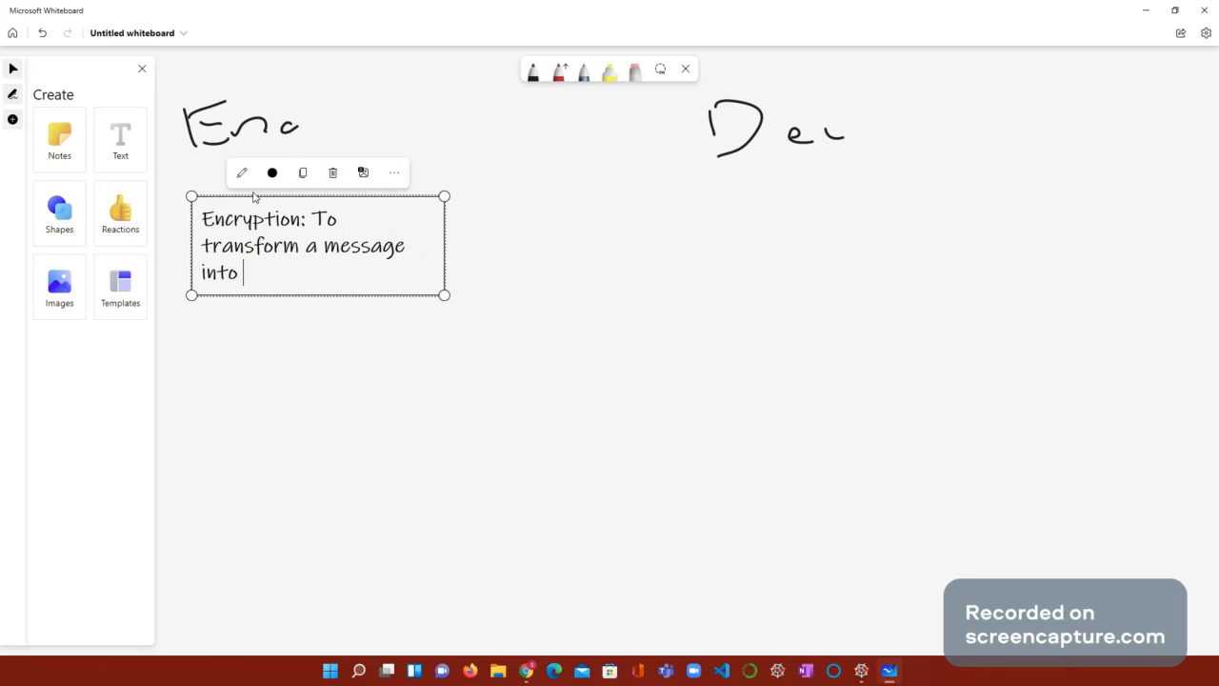
text(a series)
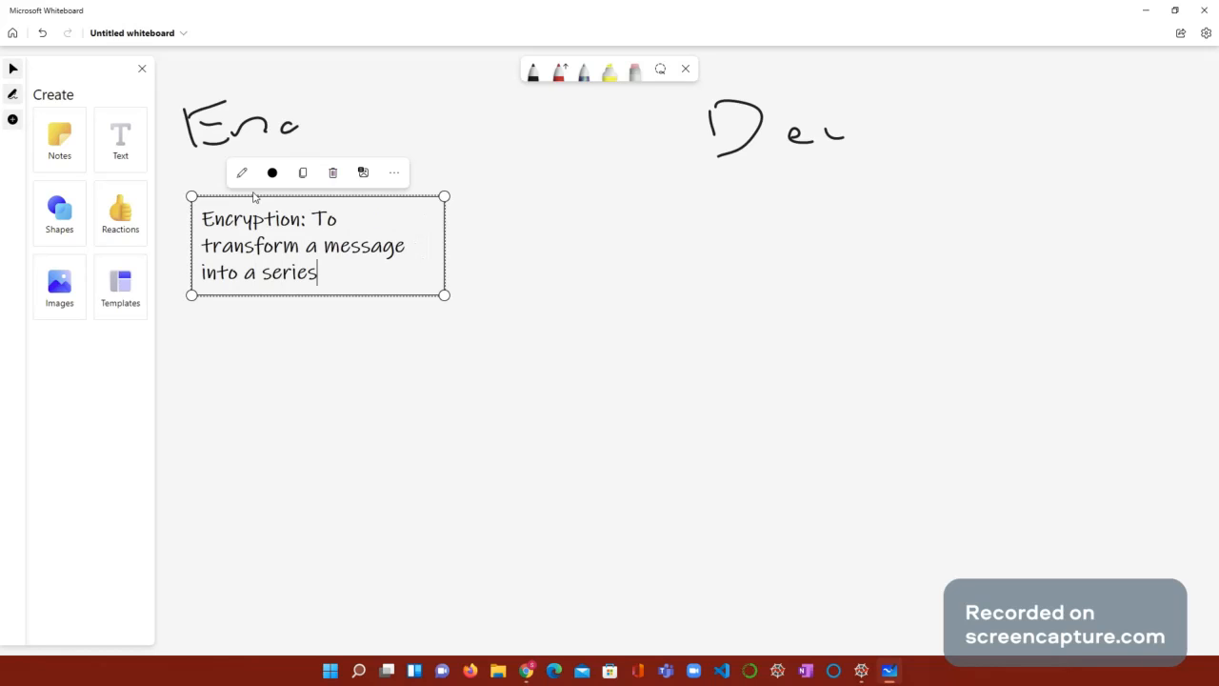
text(of letters)
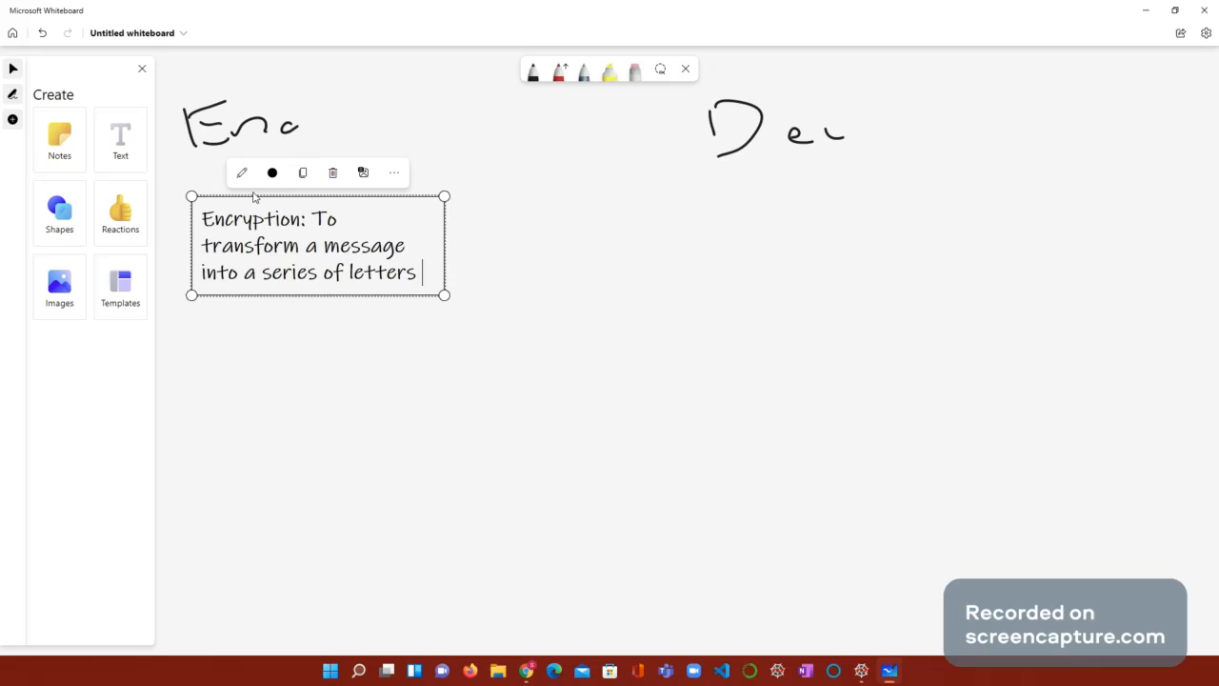
text(and numbers)
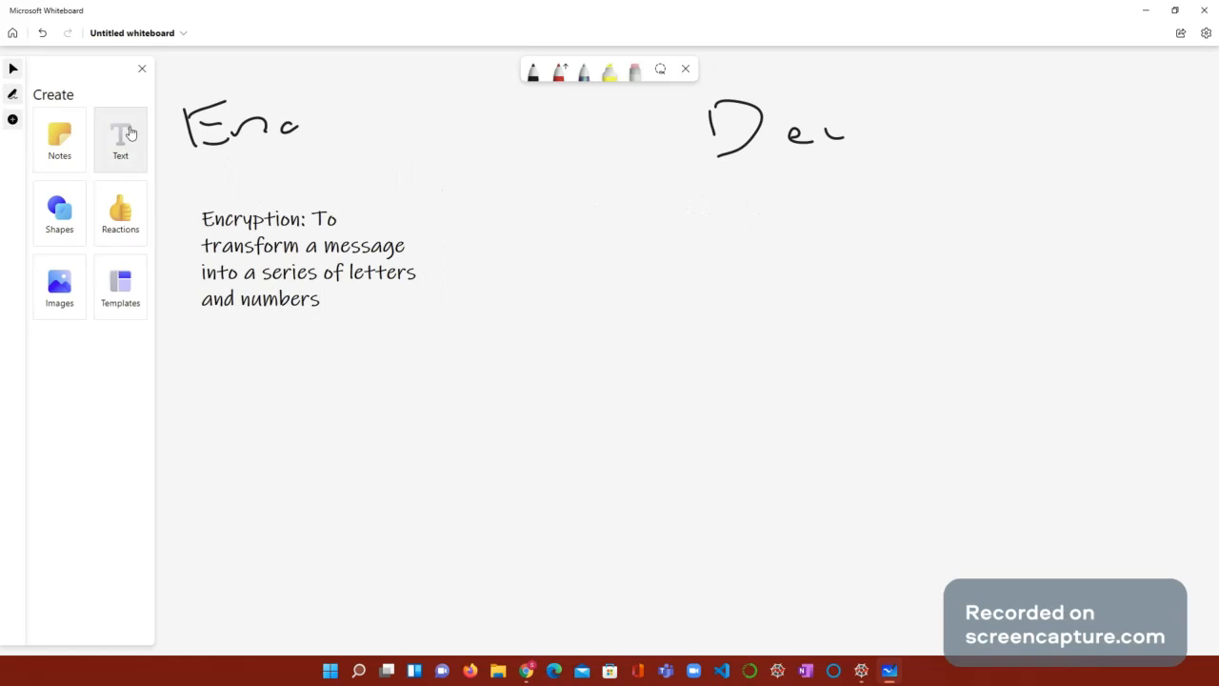
- Add the note 'Decryption: To transform the encrypted message back to the original message!'
click(120, 138)
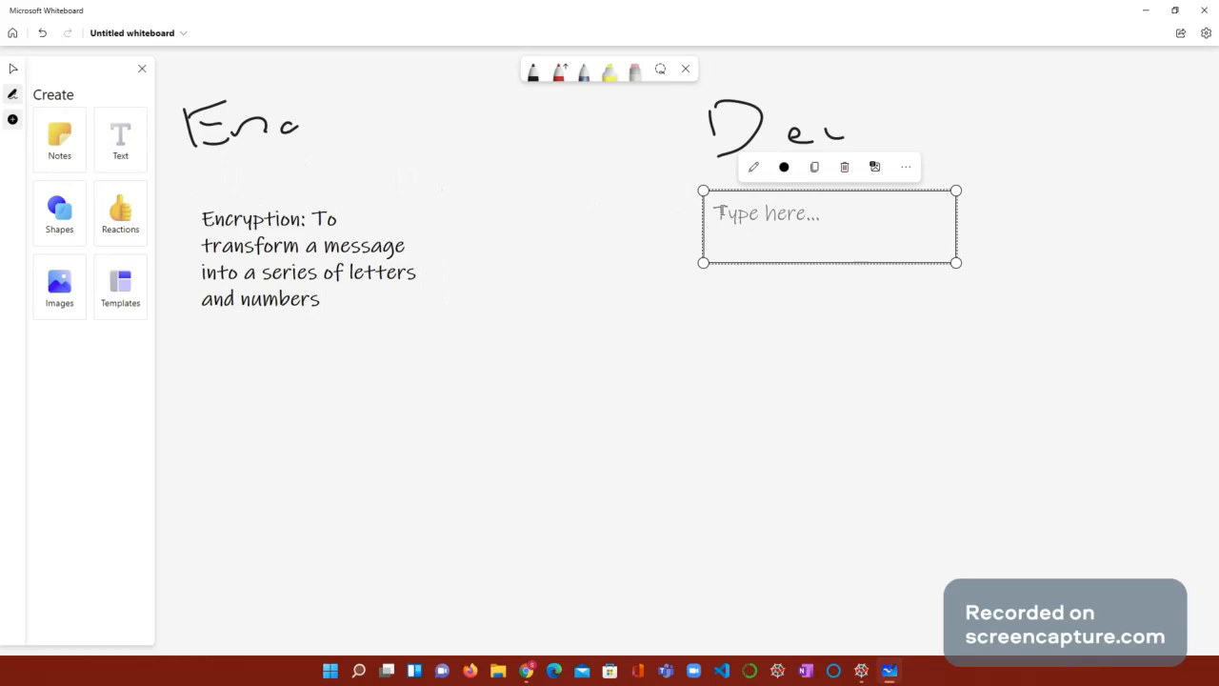
text(Deco)
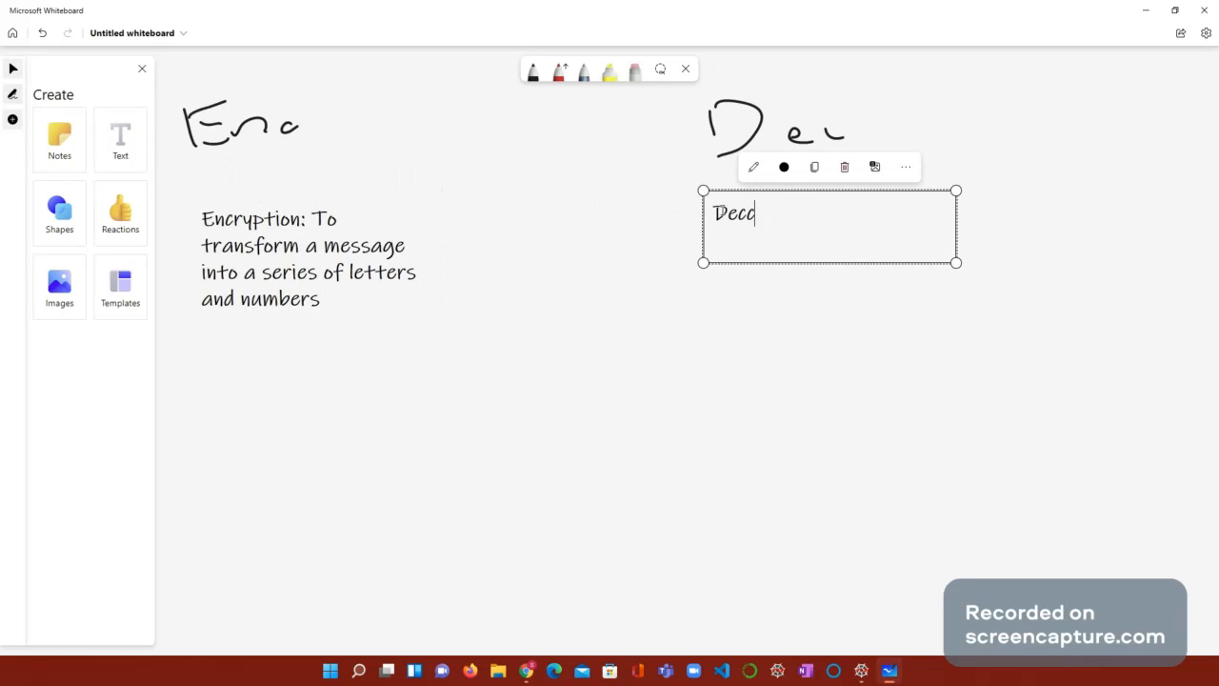
text(ryption)
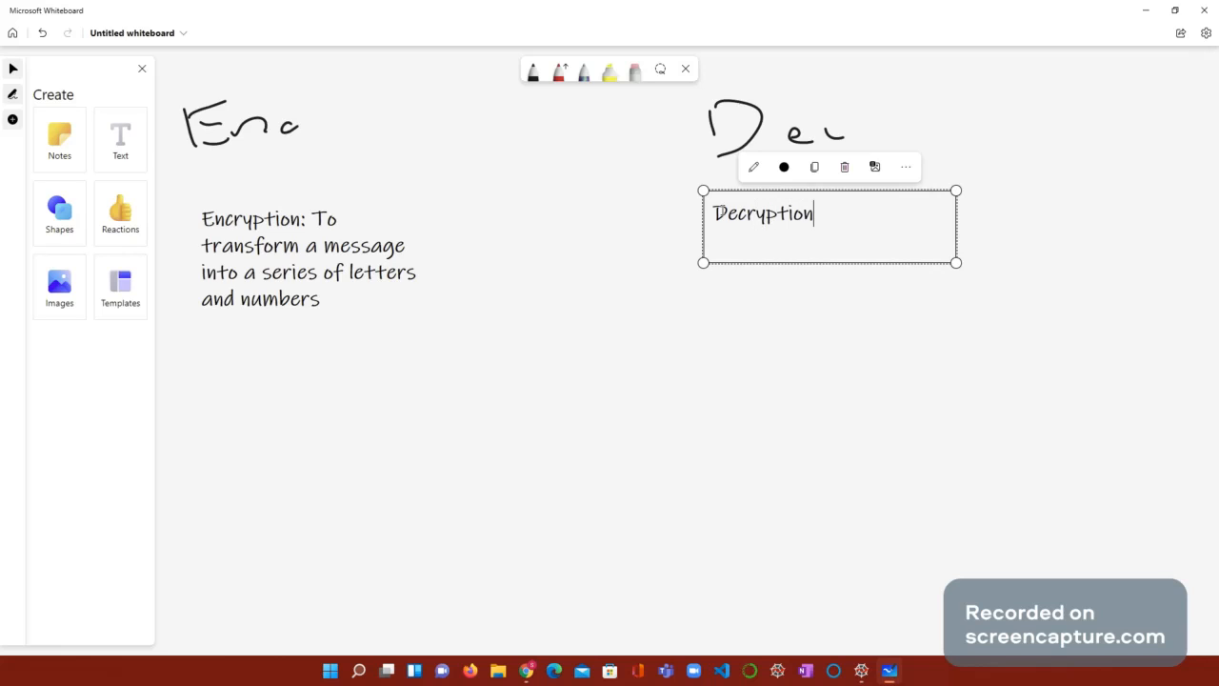
text(:)
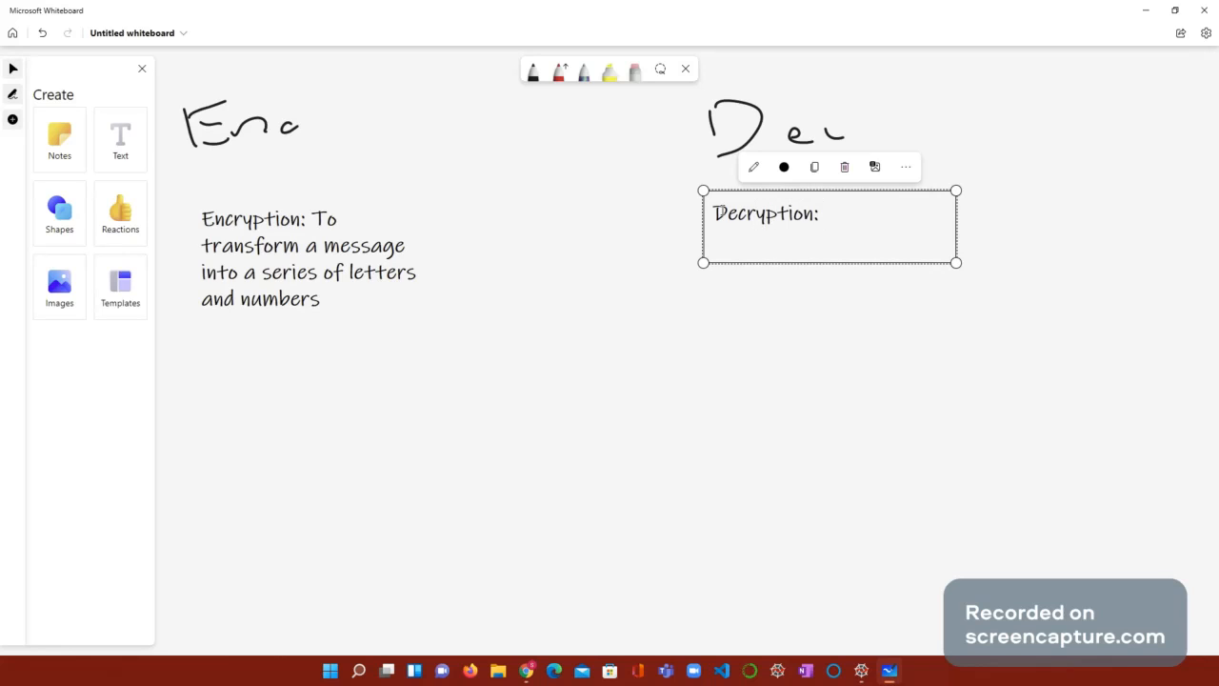
text(Op)
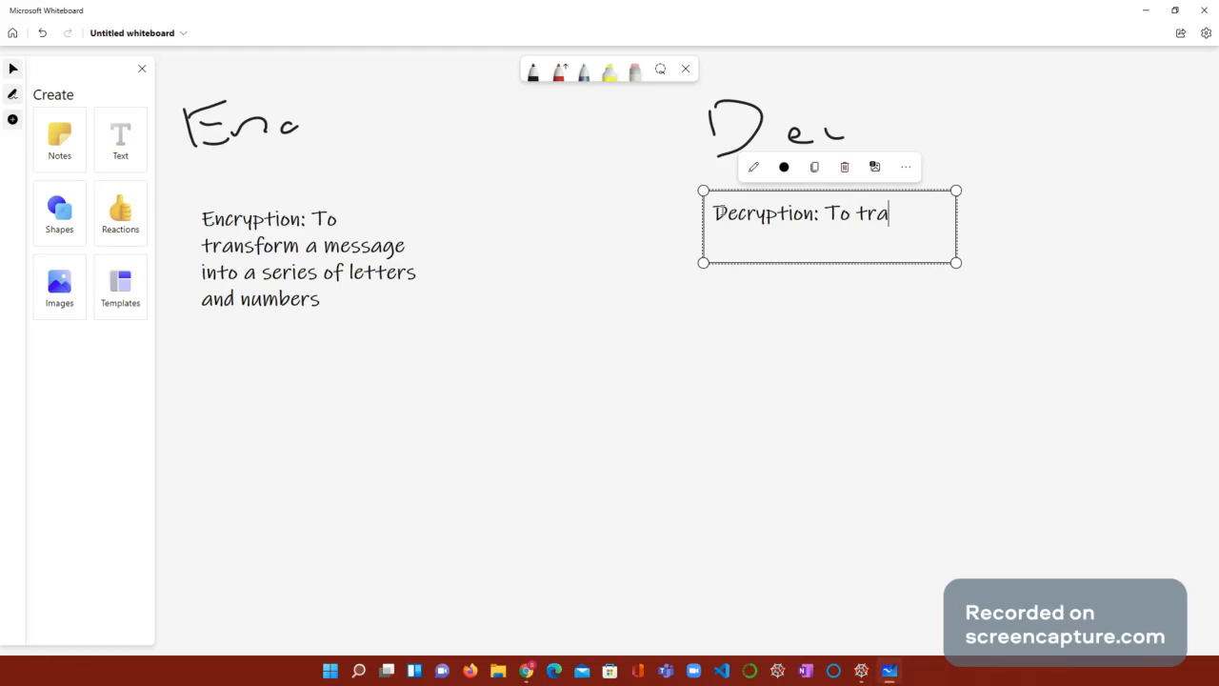
text(nsform)
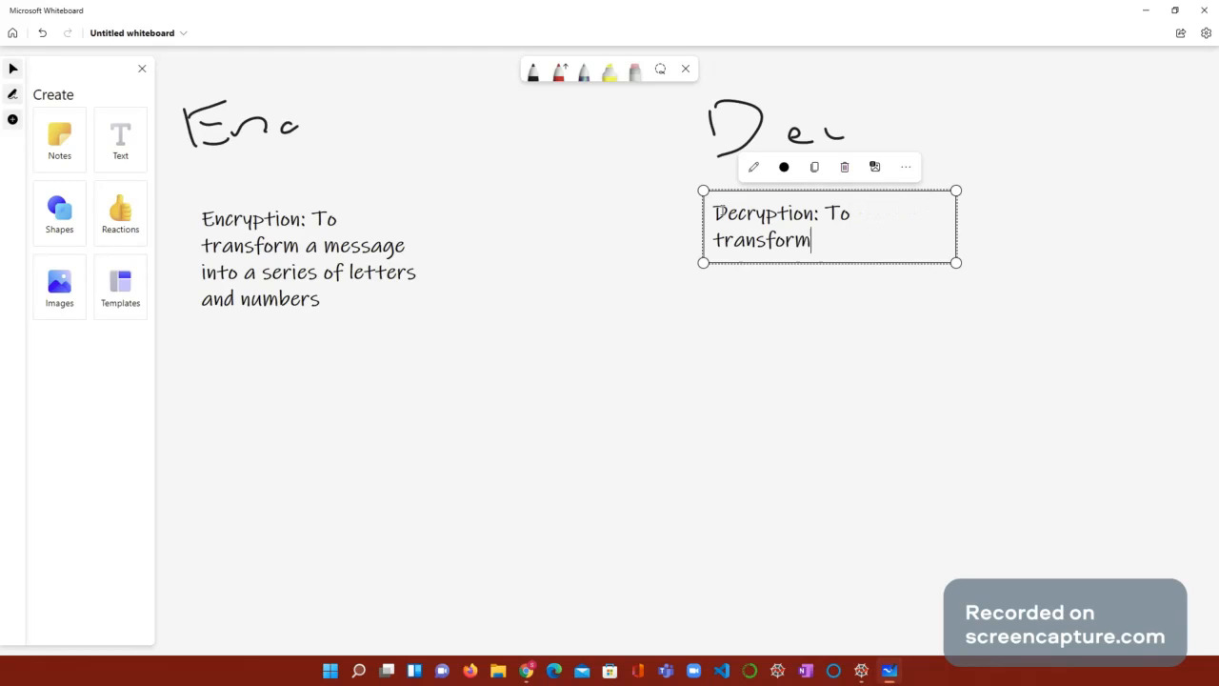
text(the encryp)
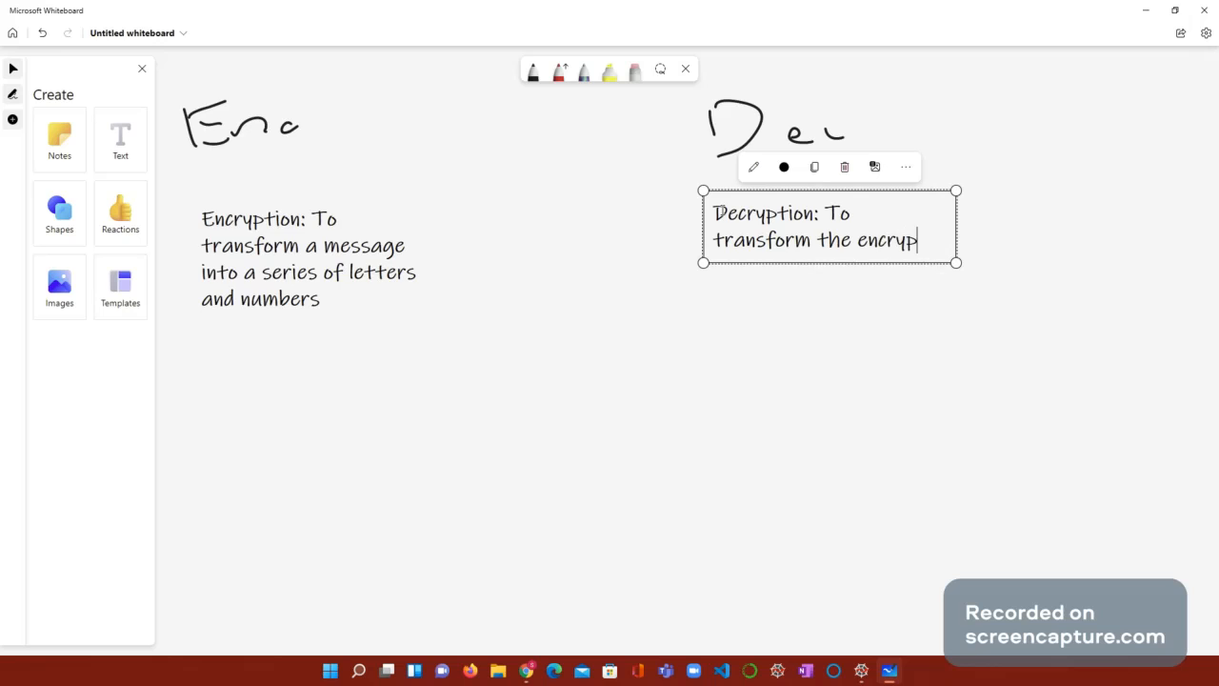
text(ted m)
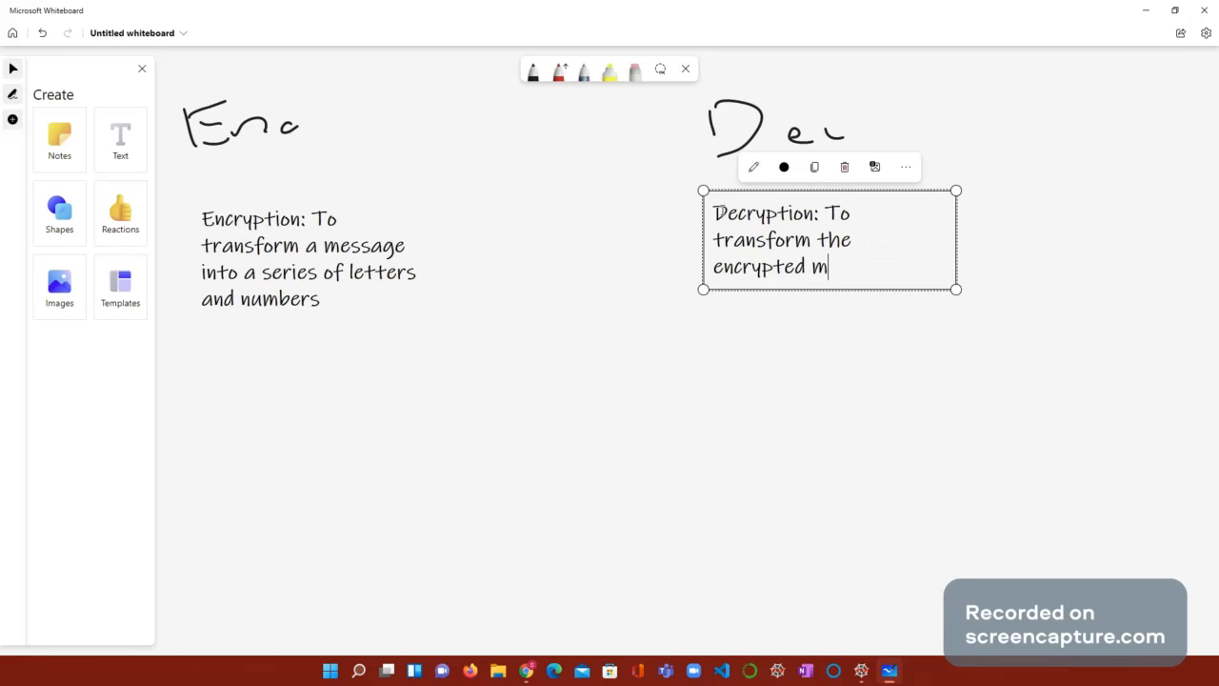
text(essage t)
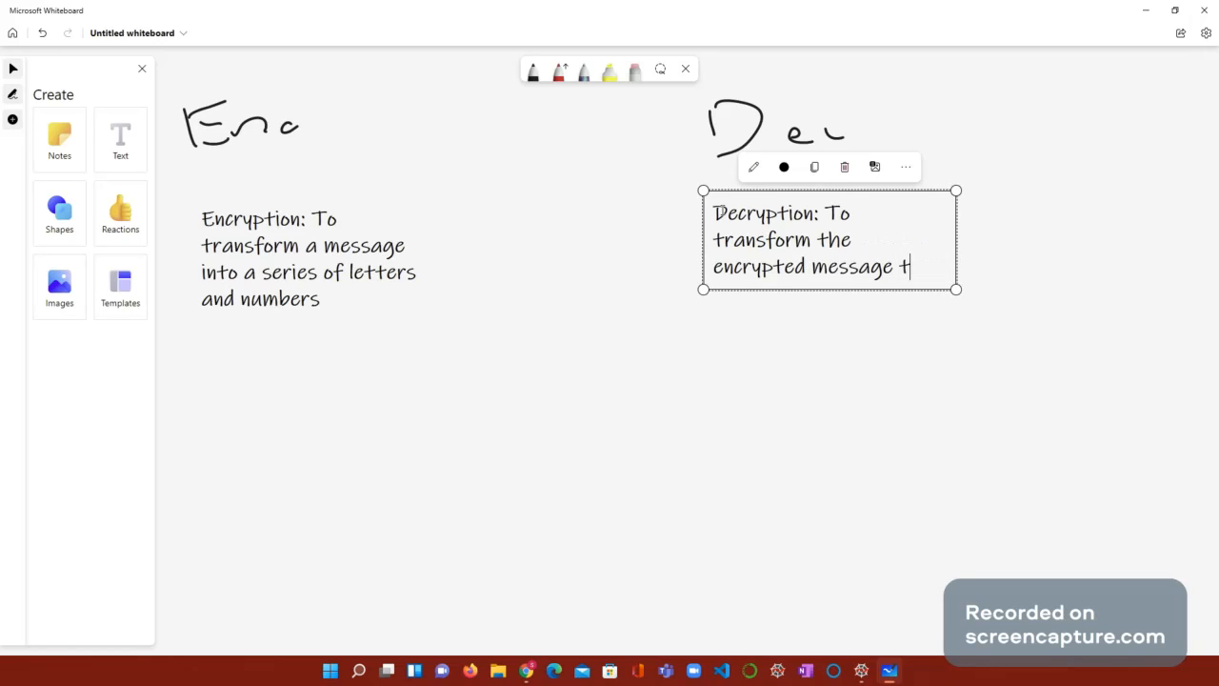
text(back to the origi)
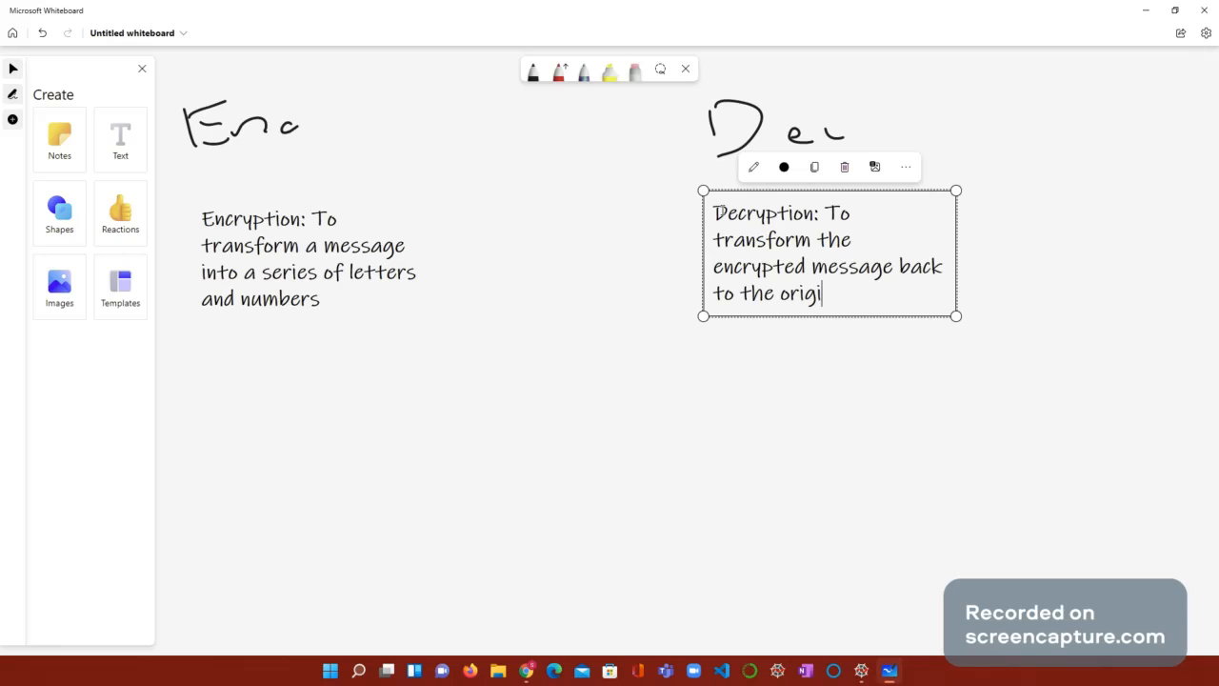
text(nal message!)
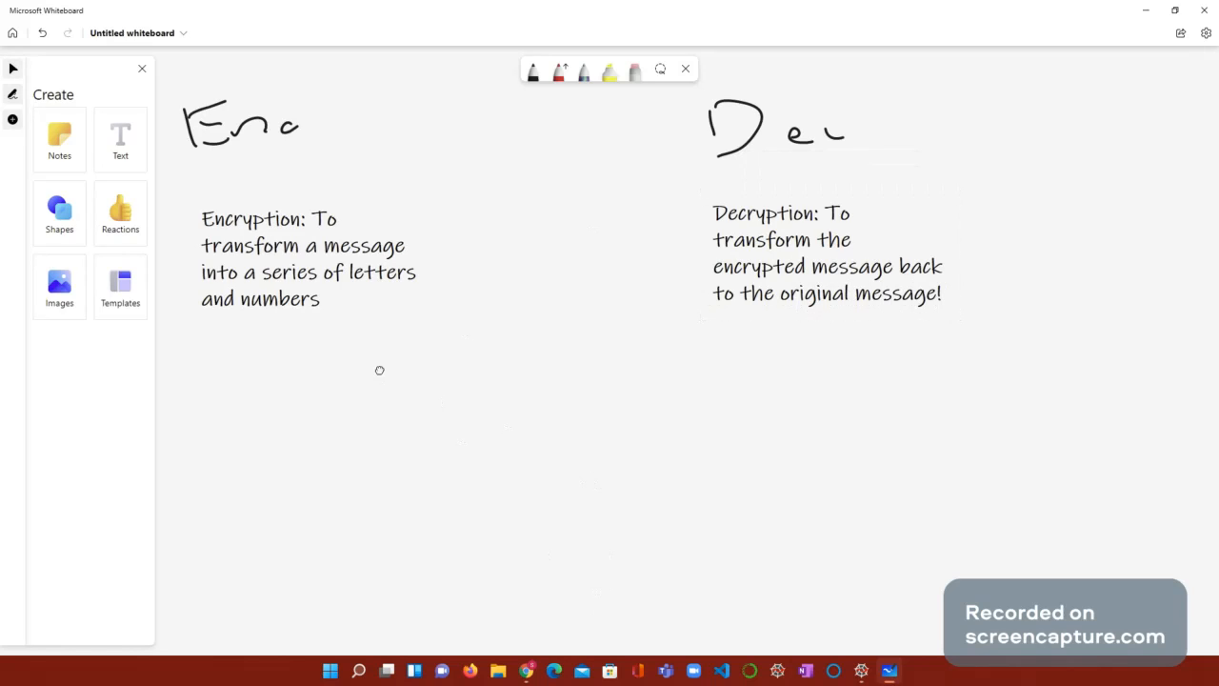
mouse_move(381, 374)
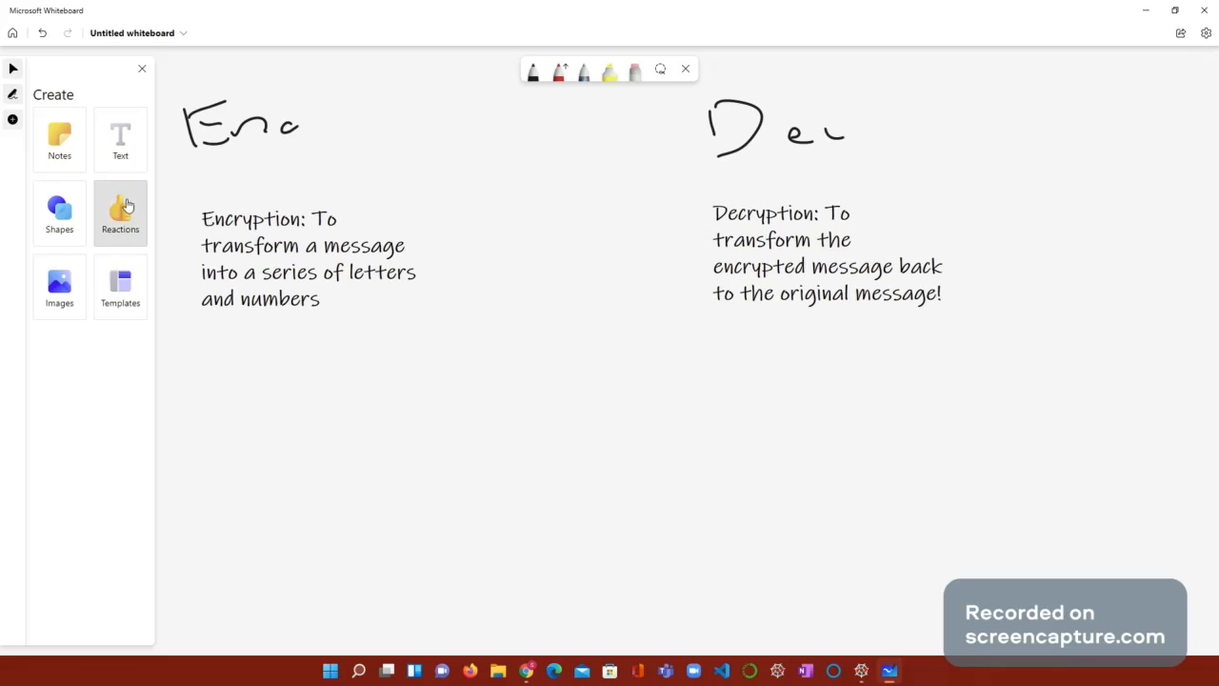
click(120, 211)
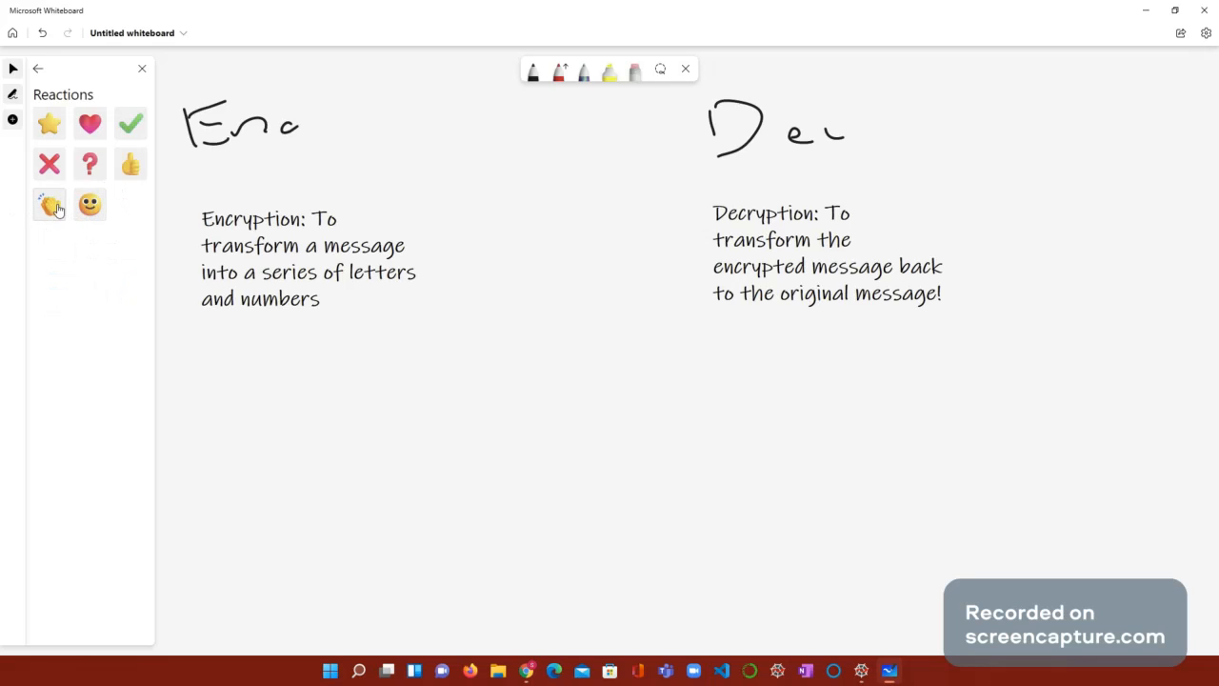
mouse_move(50, 203)
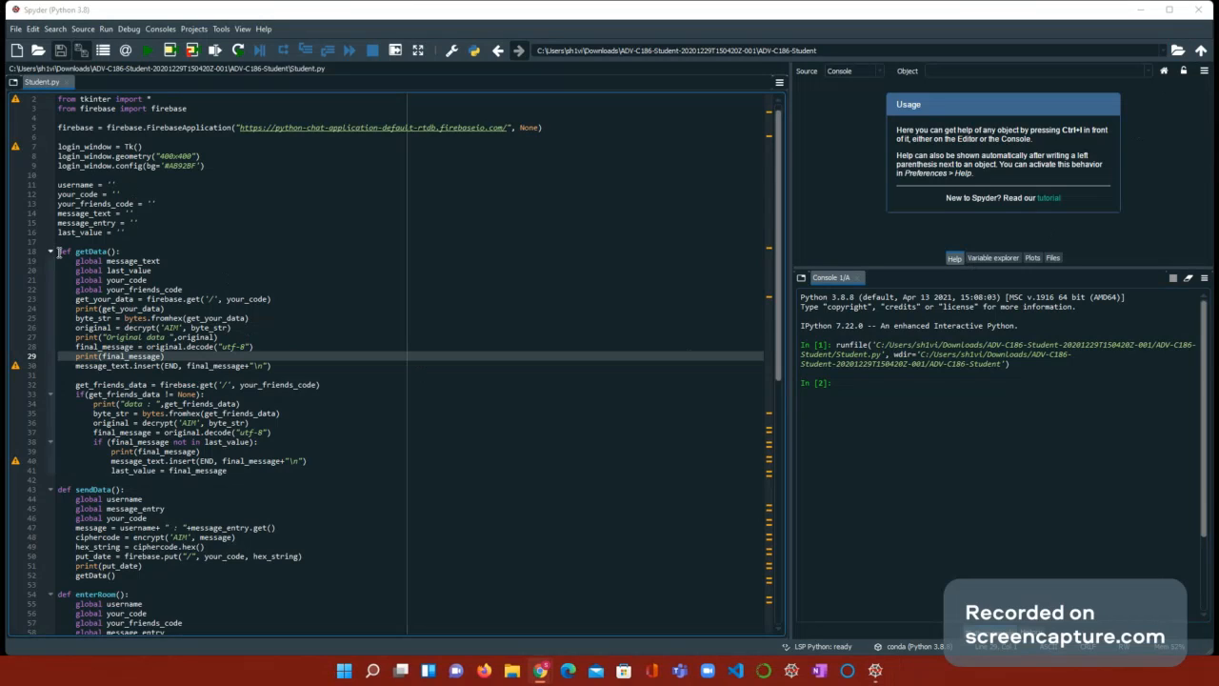
scroll(down, 3)
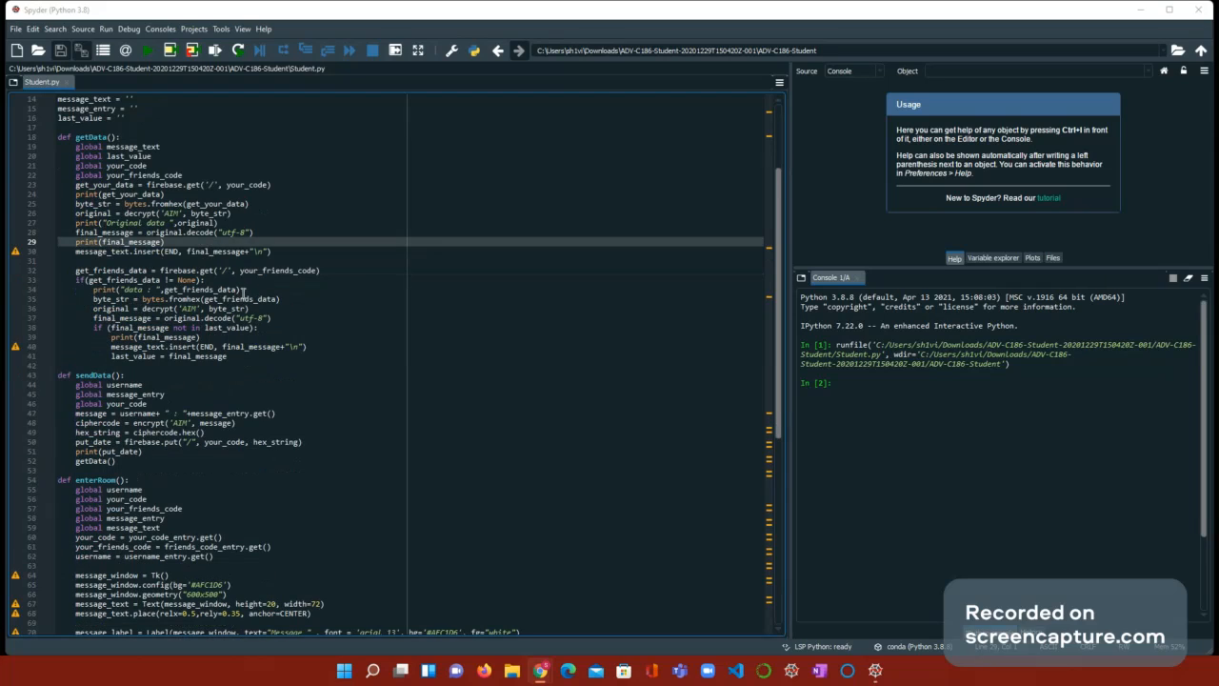
scroll(down, 3)
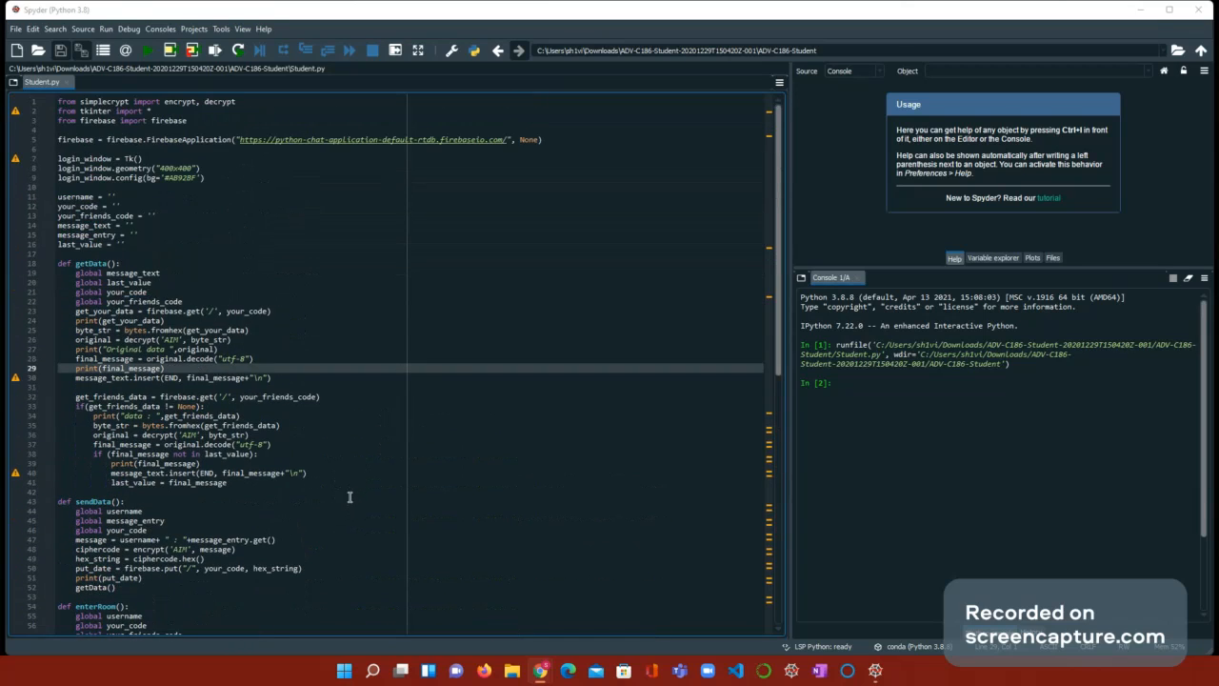
scroll(down, 3)
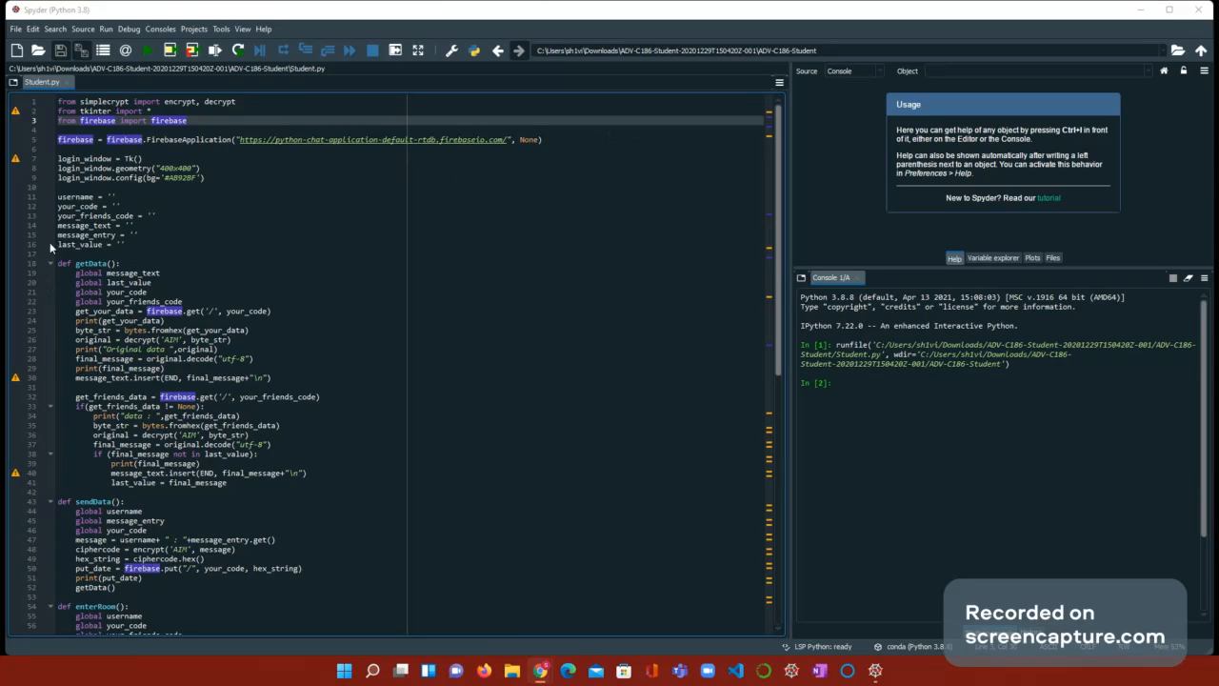
mouse_move(188, 192)
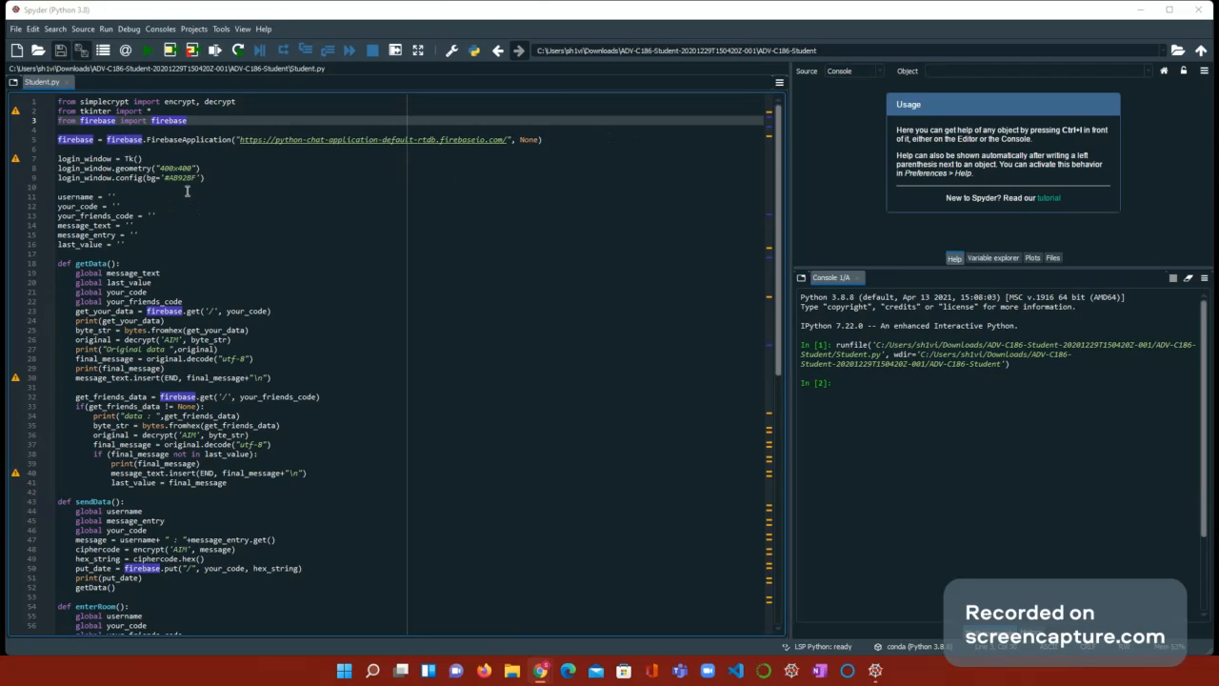
drag(58, 200, 124, 244)
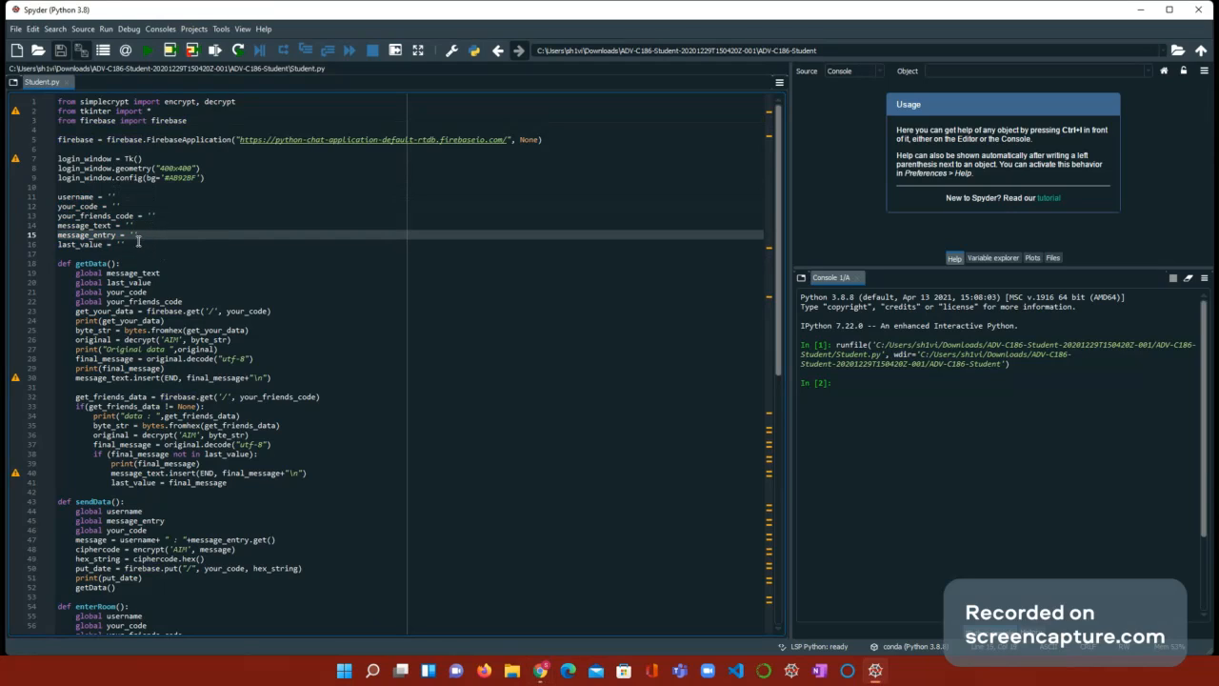
scroll(down, 3)
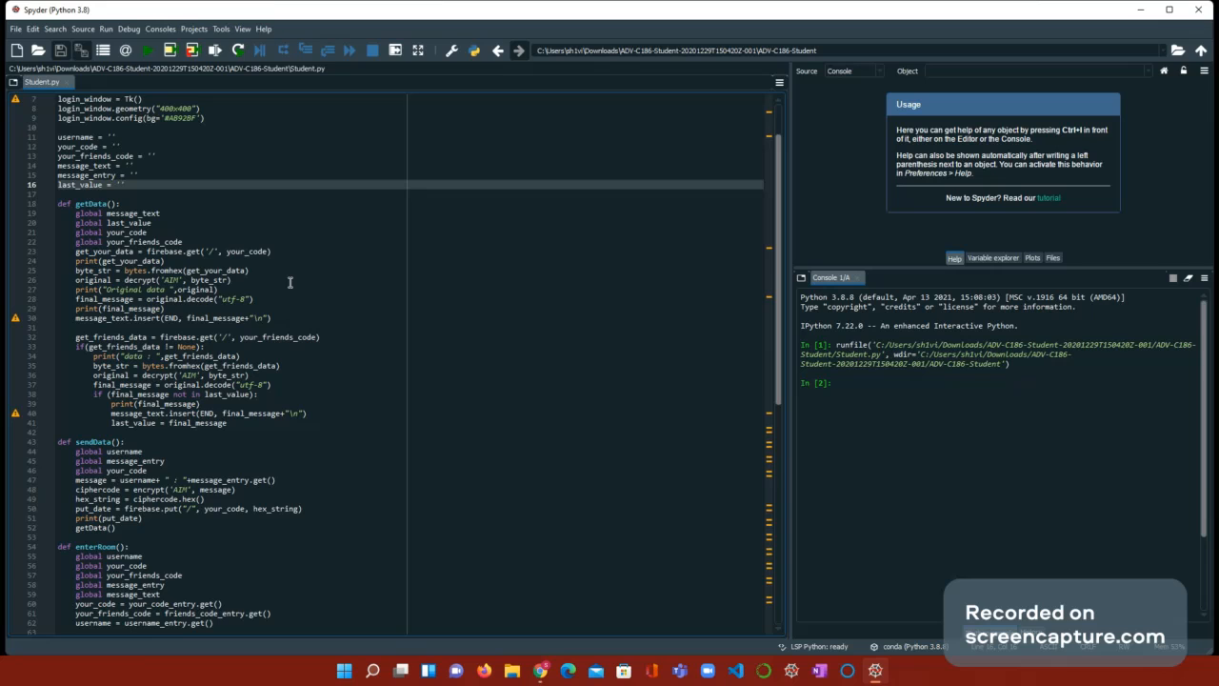
scroll(down, 3)
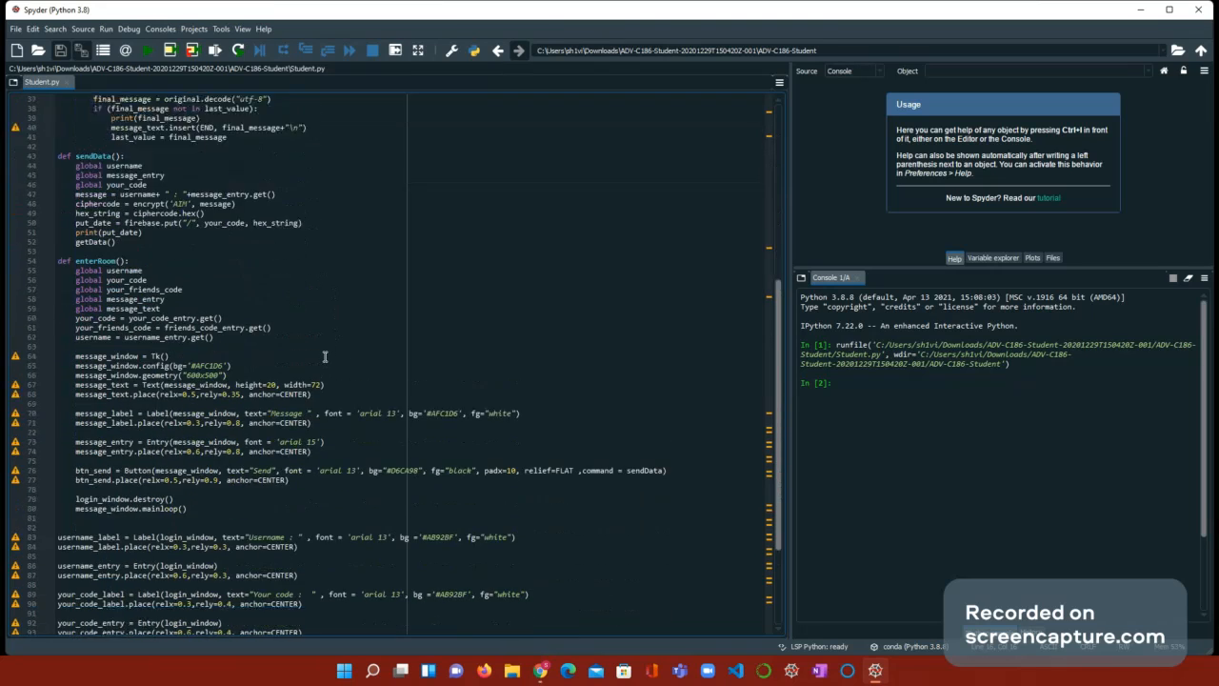
scroll(down, 3)
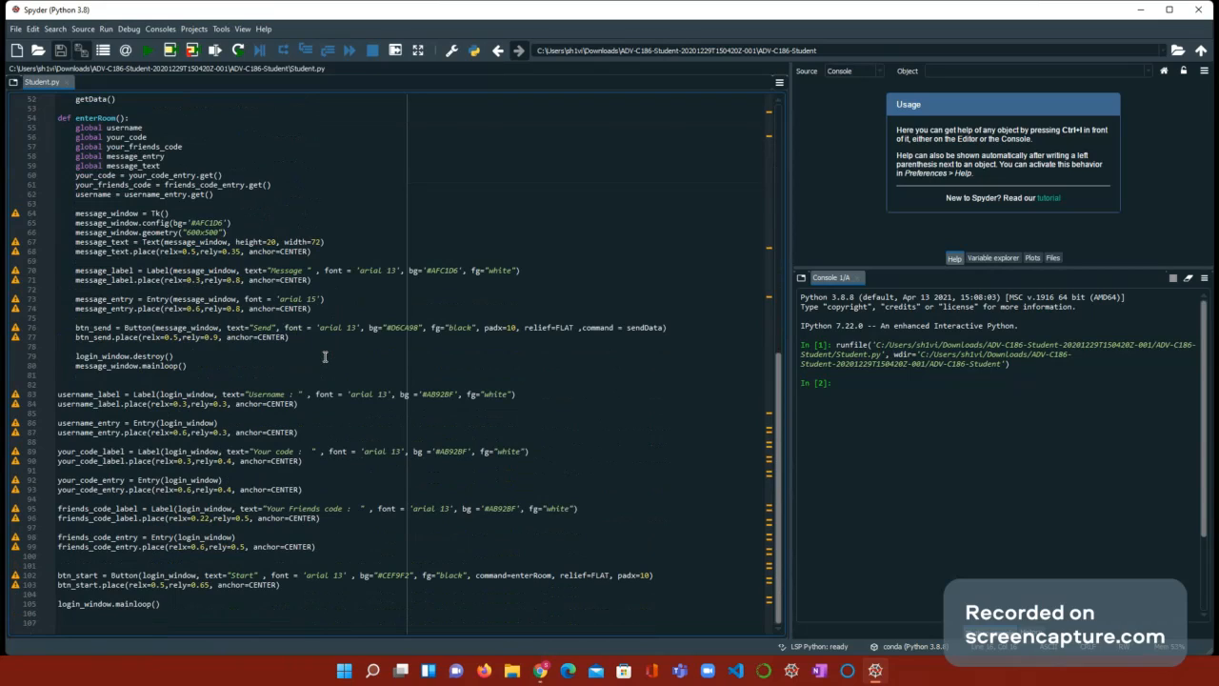
mouse_move(293, 404)
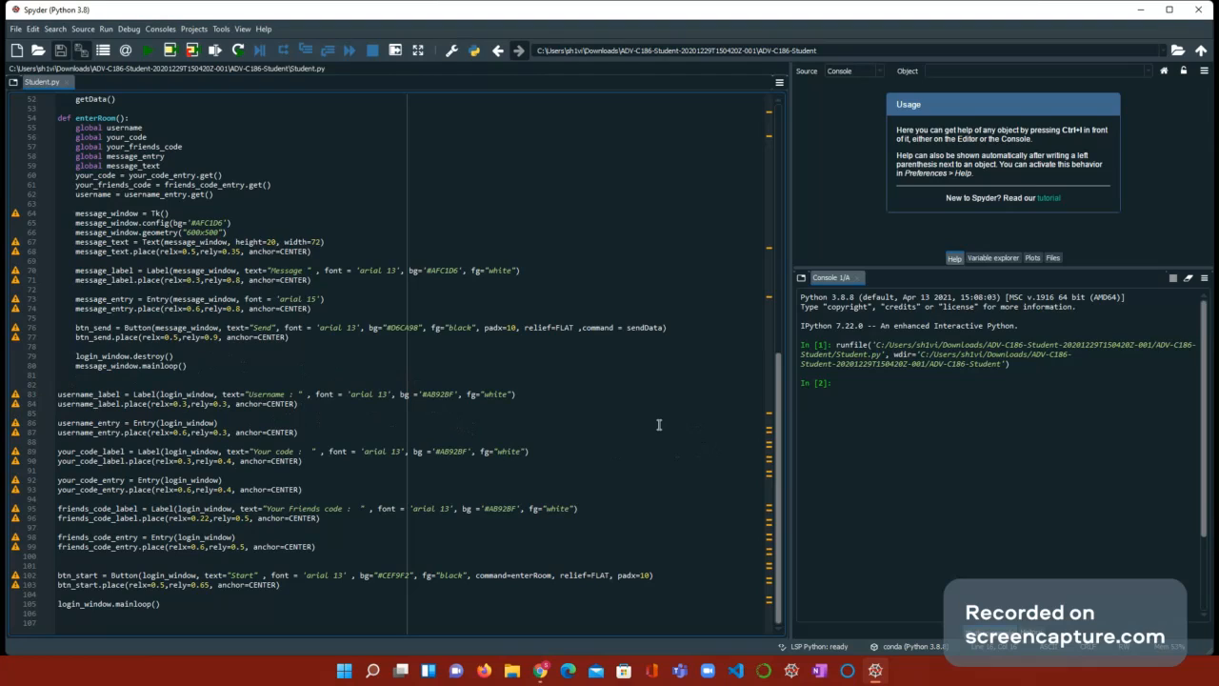
mouse_move(591, 395)
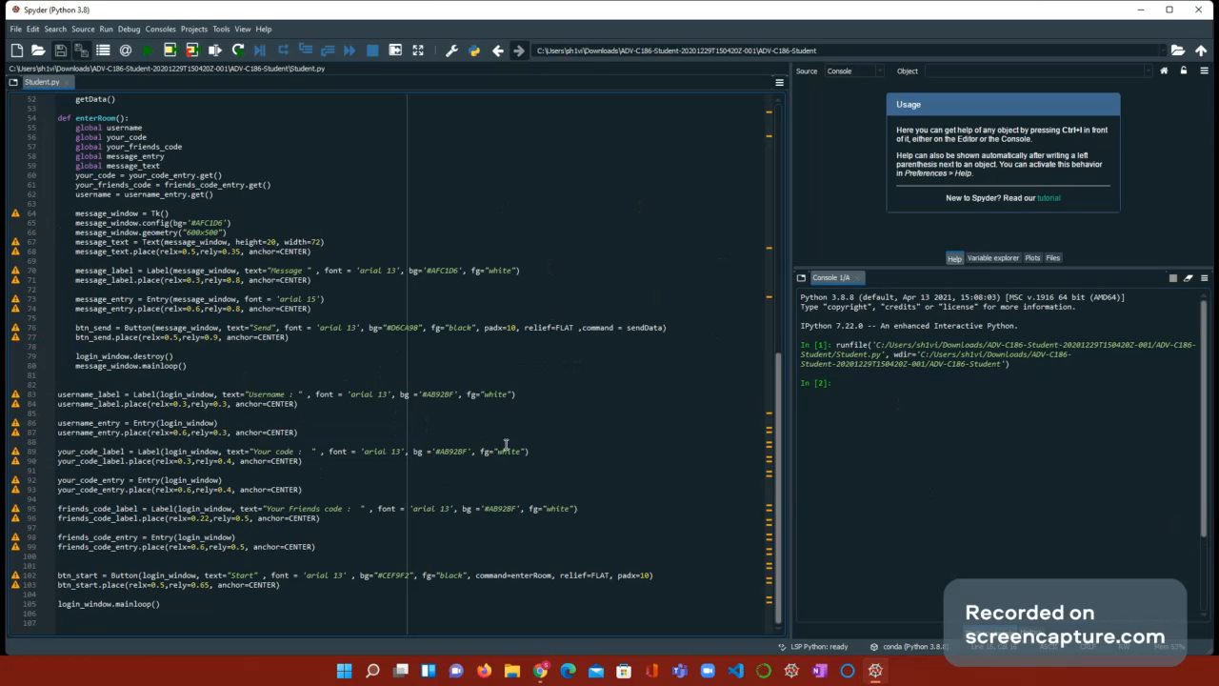
mouse_move(390, 296)
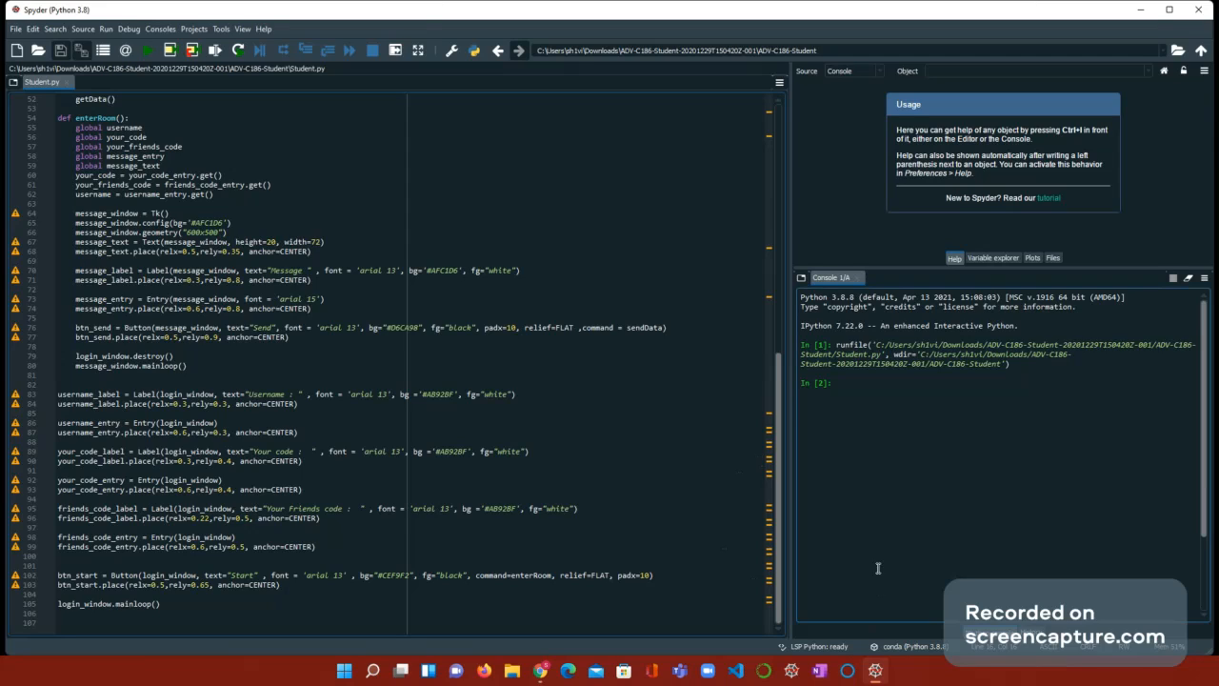
click(105, 604)
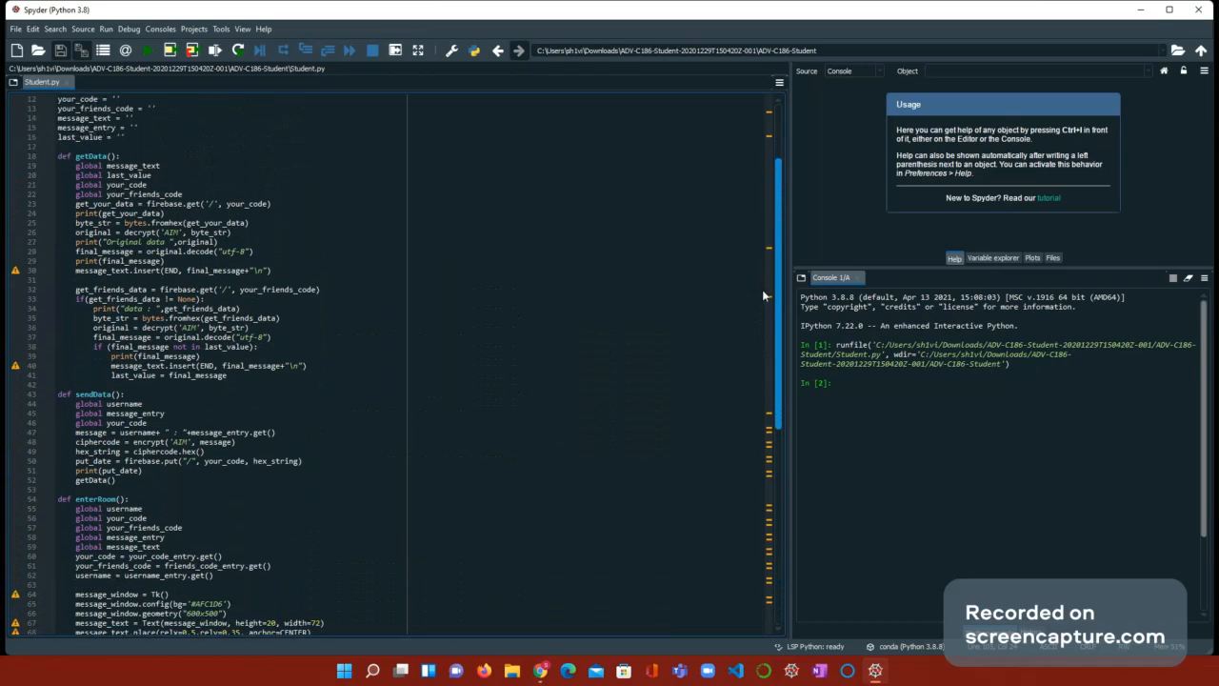
scroll(down, 3)
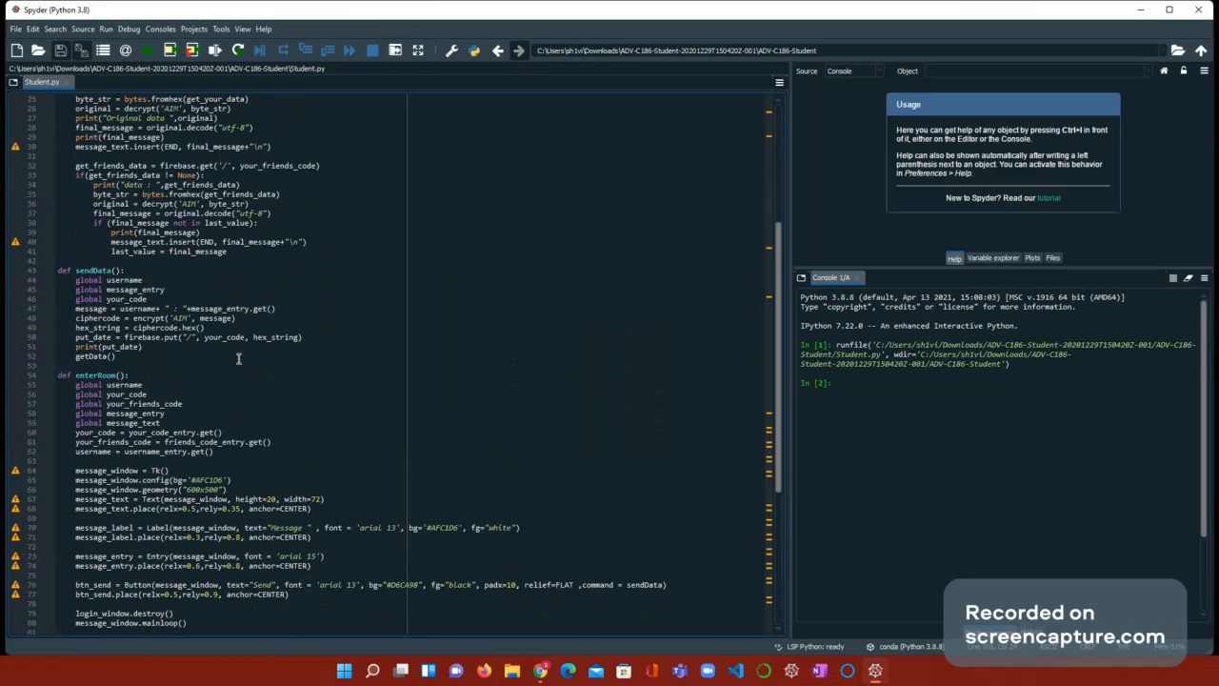
mouse_move(191, 315)
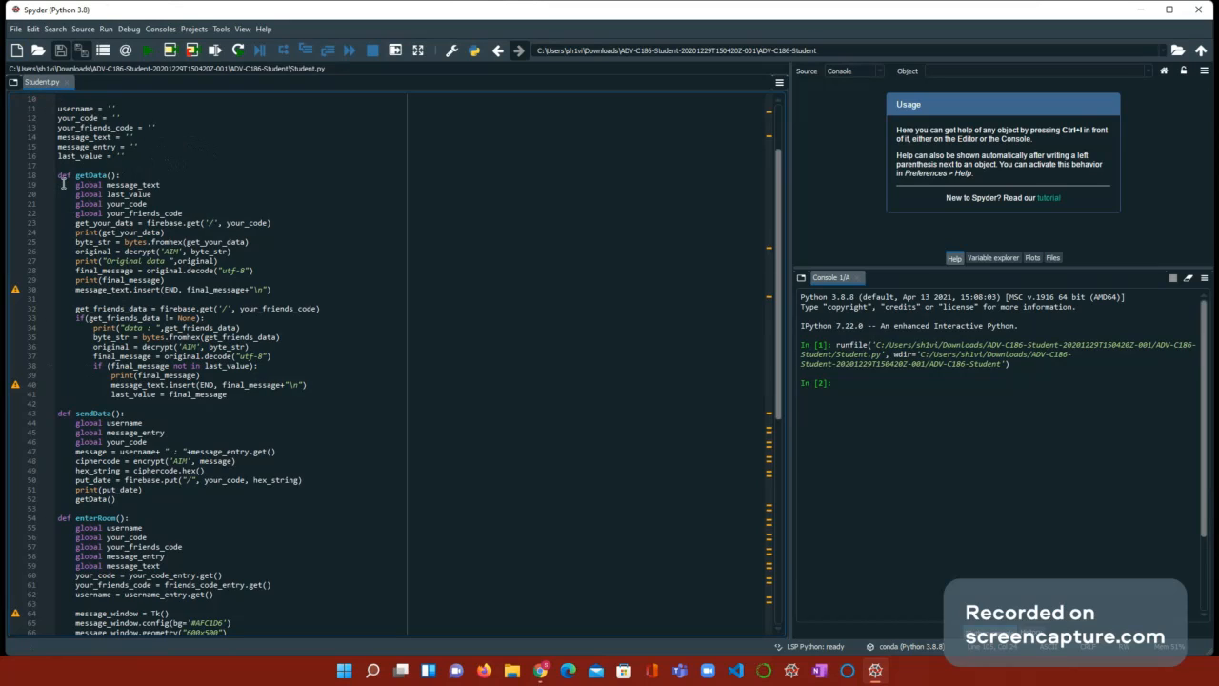
mouse_move(233, 437)
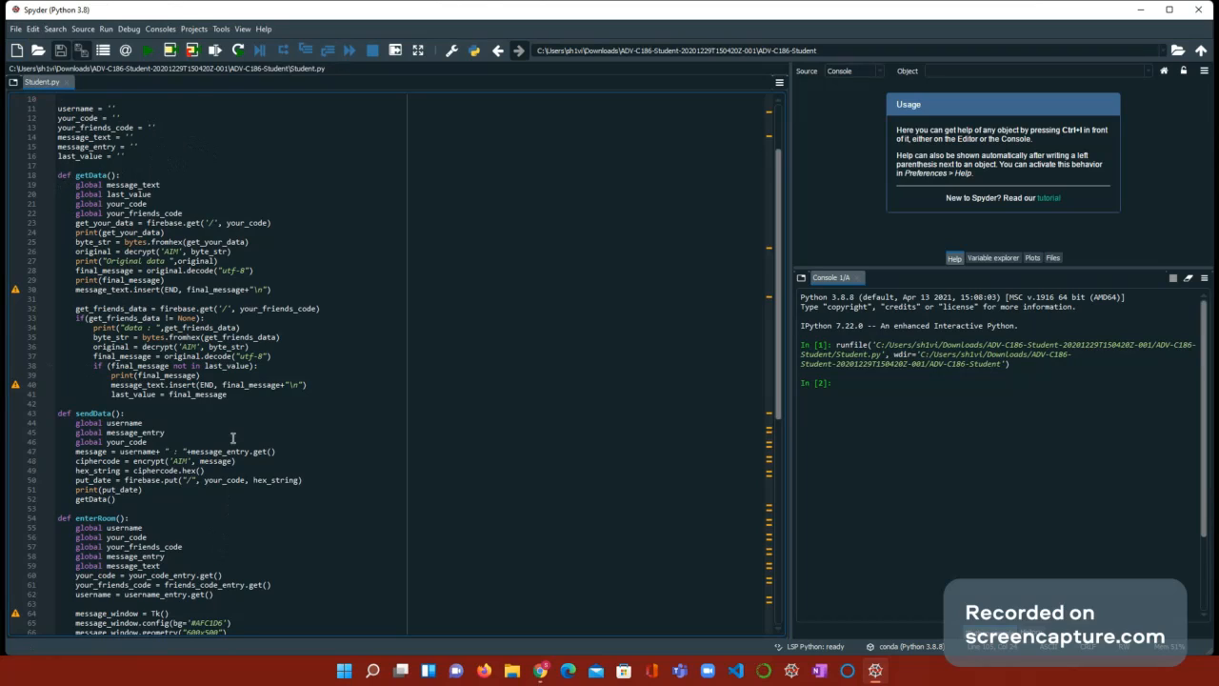
scroll(down, 3)
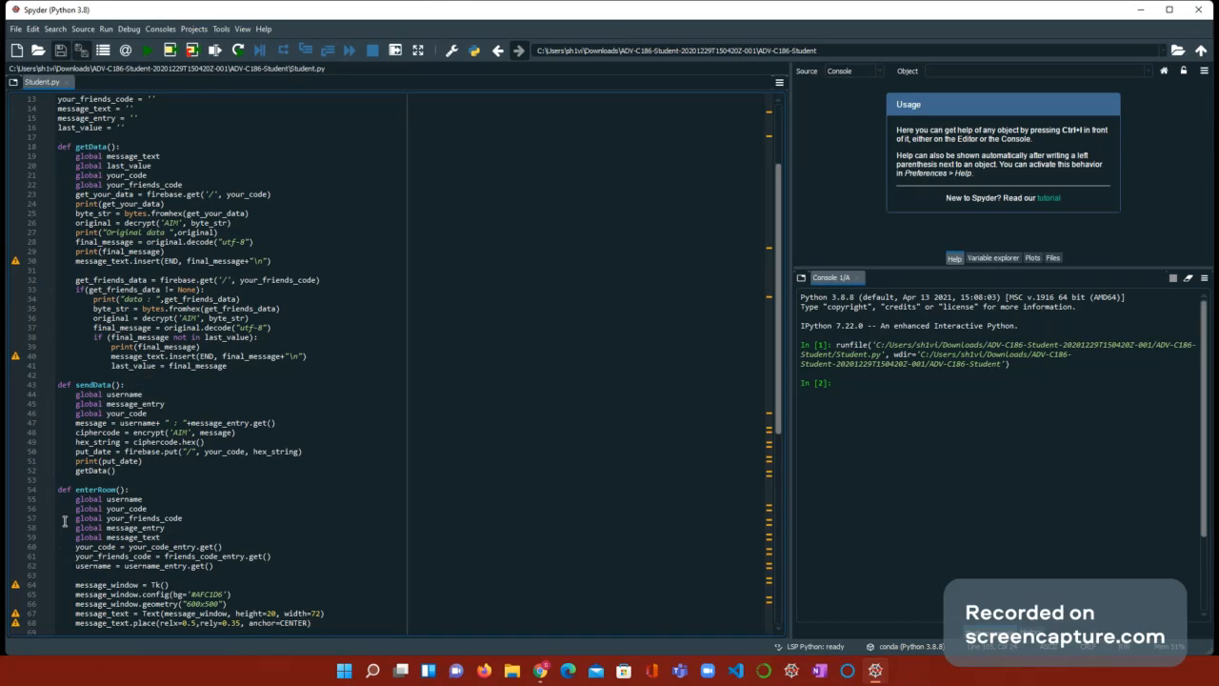
mouse_move(19, 146)
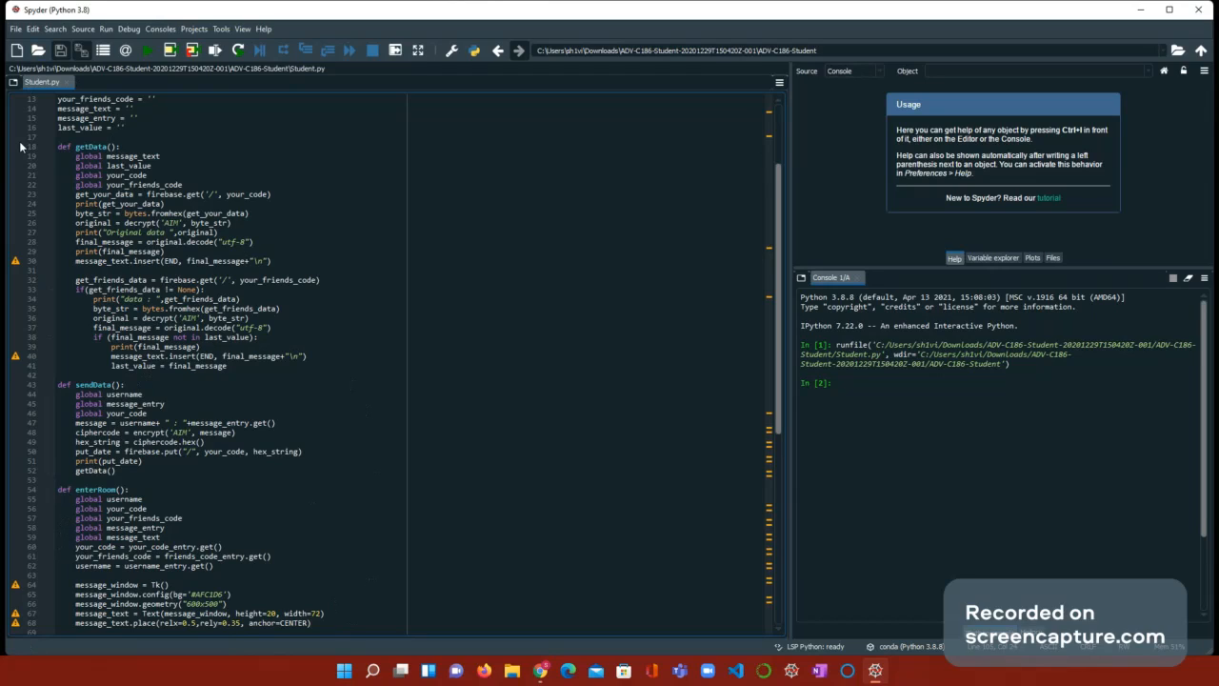
scroll(down, 3)
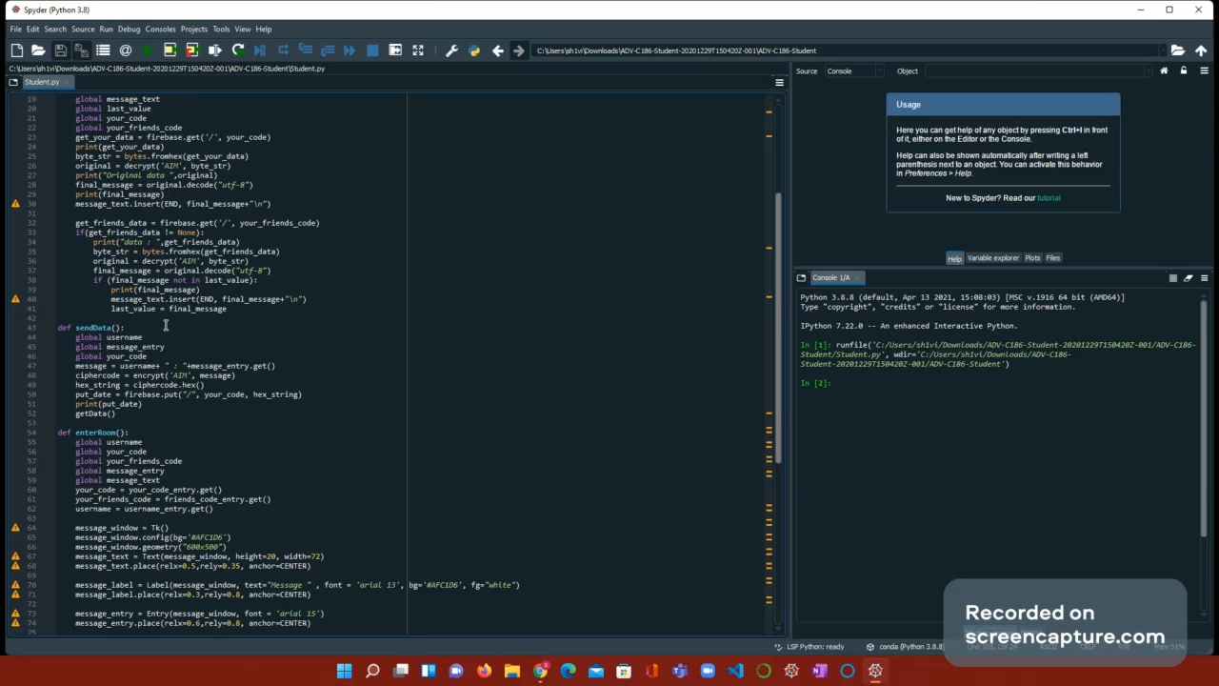
scroll(down, 3)
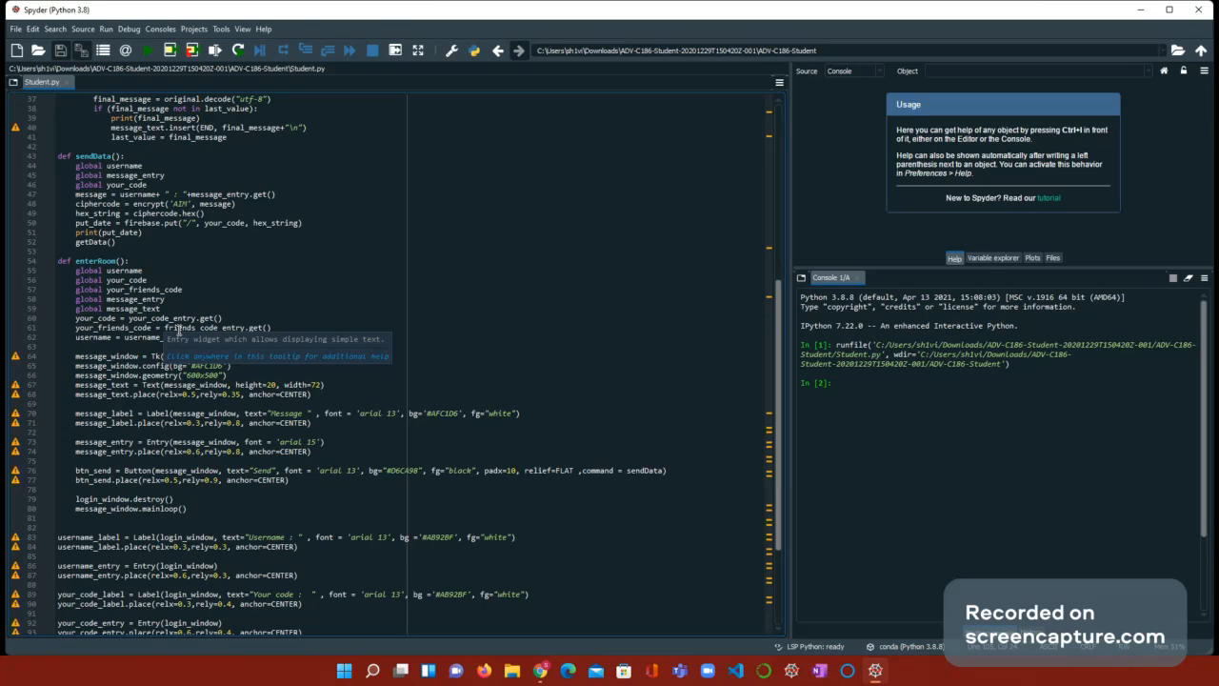
scroll(down, 3)
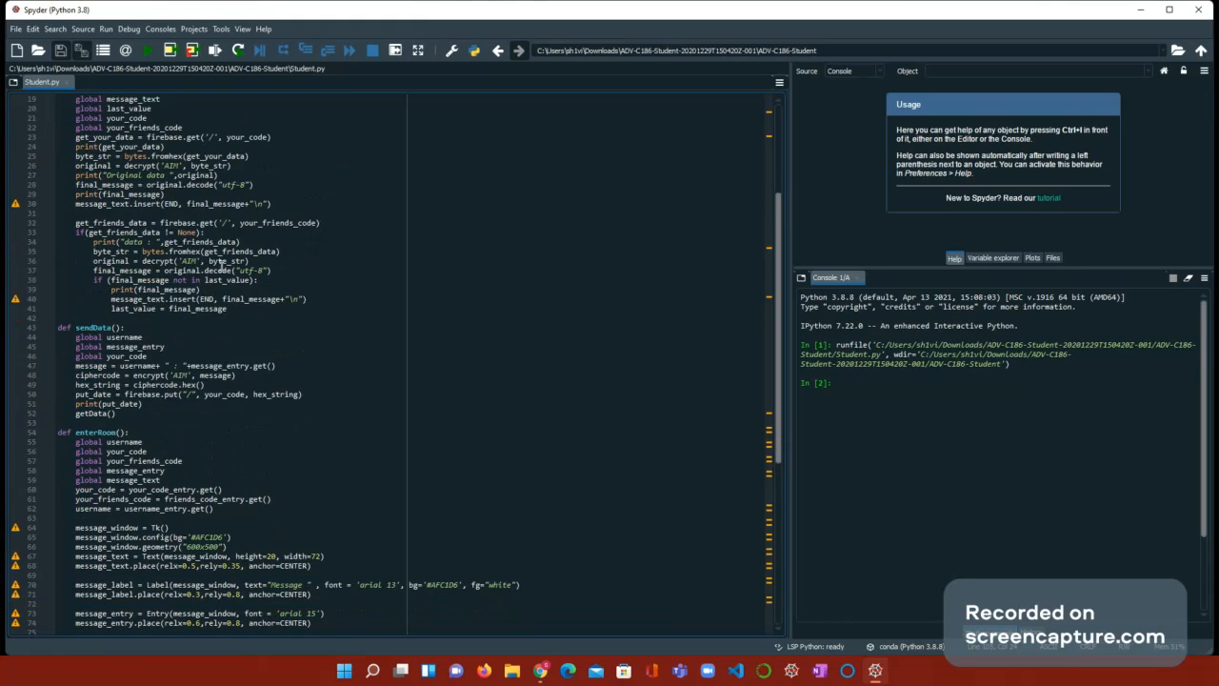
scroll(down, 3)
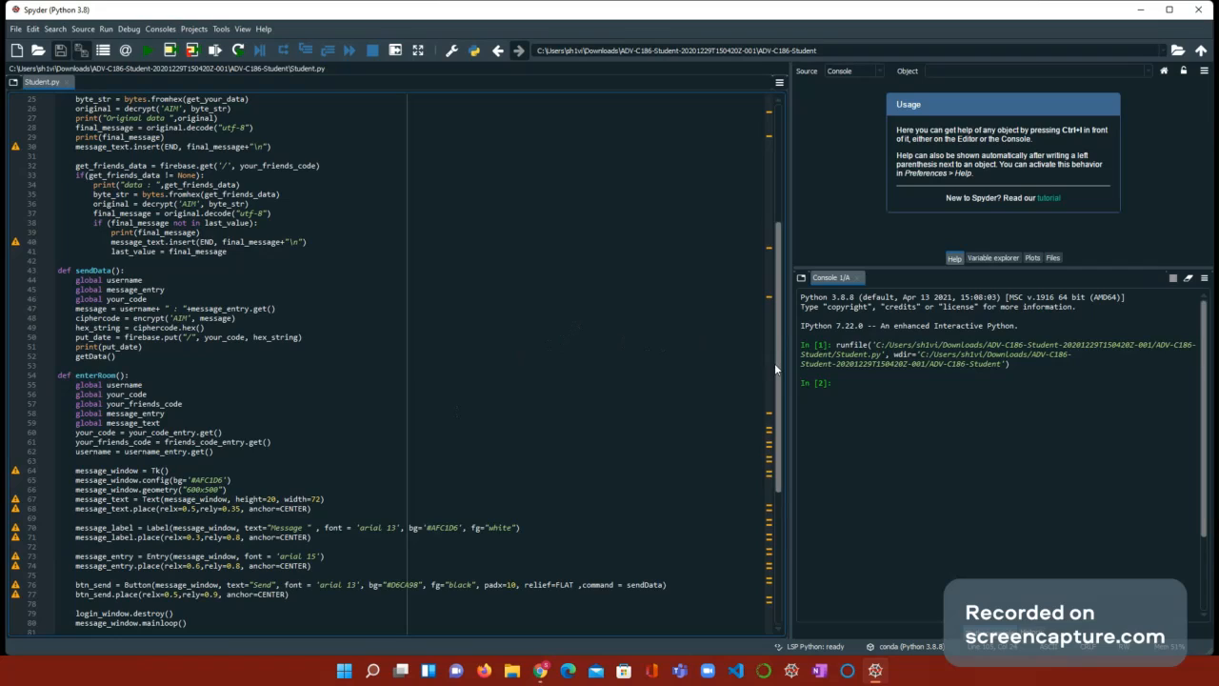
scroll(down, 3)
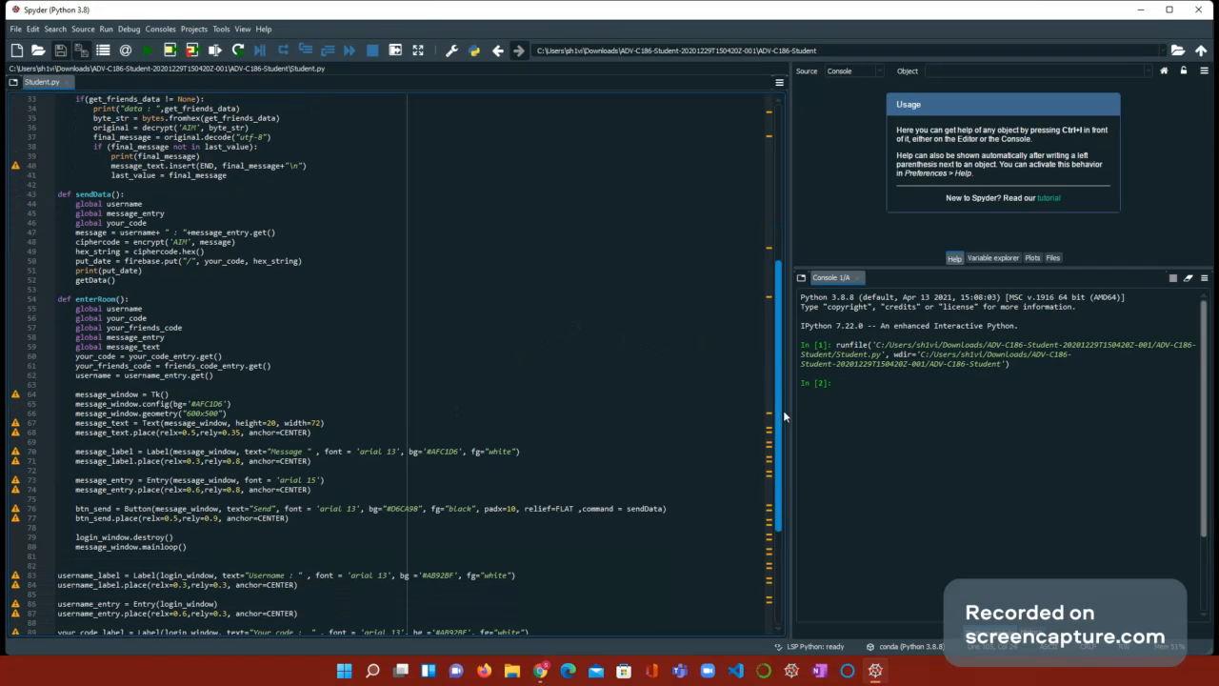
scroll(down, 3)
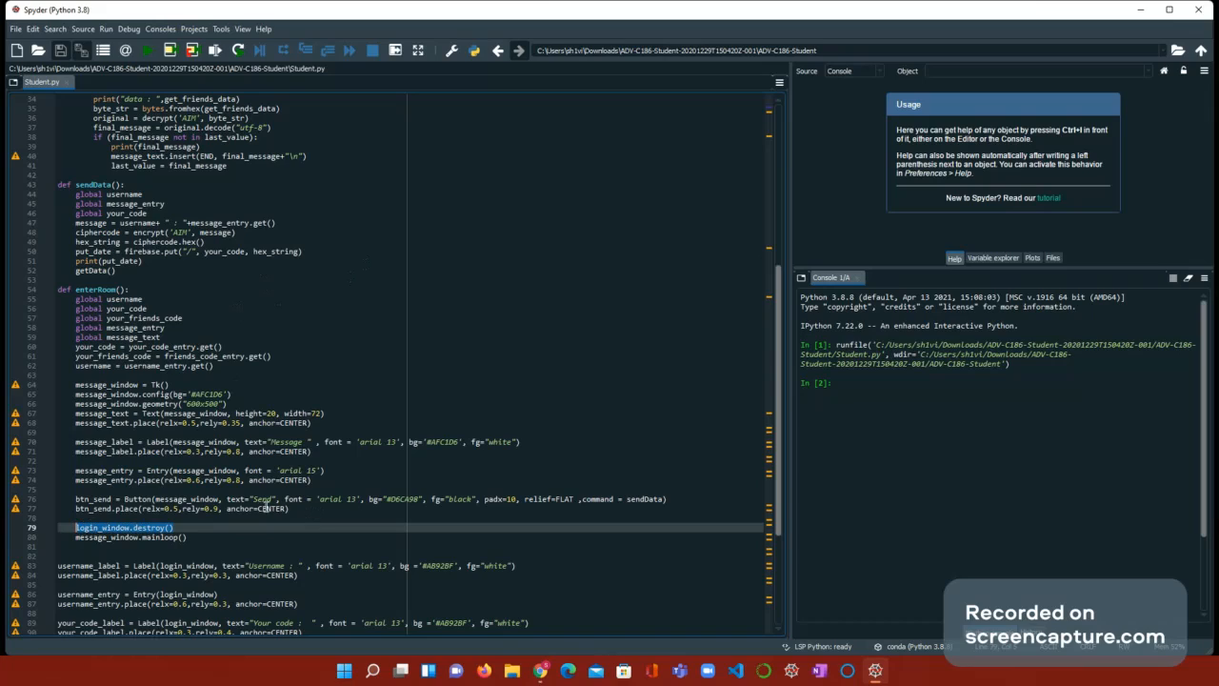
mouse_move(265, 480)
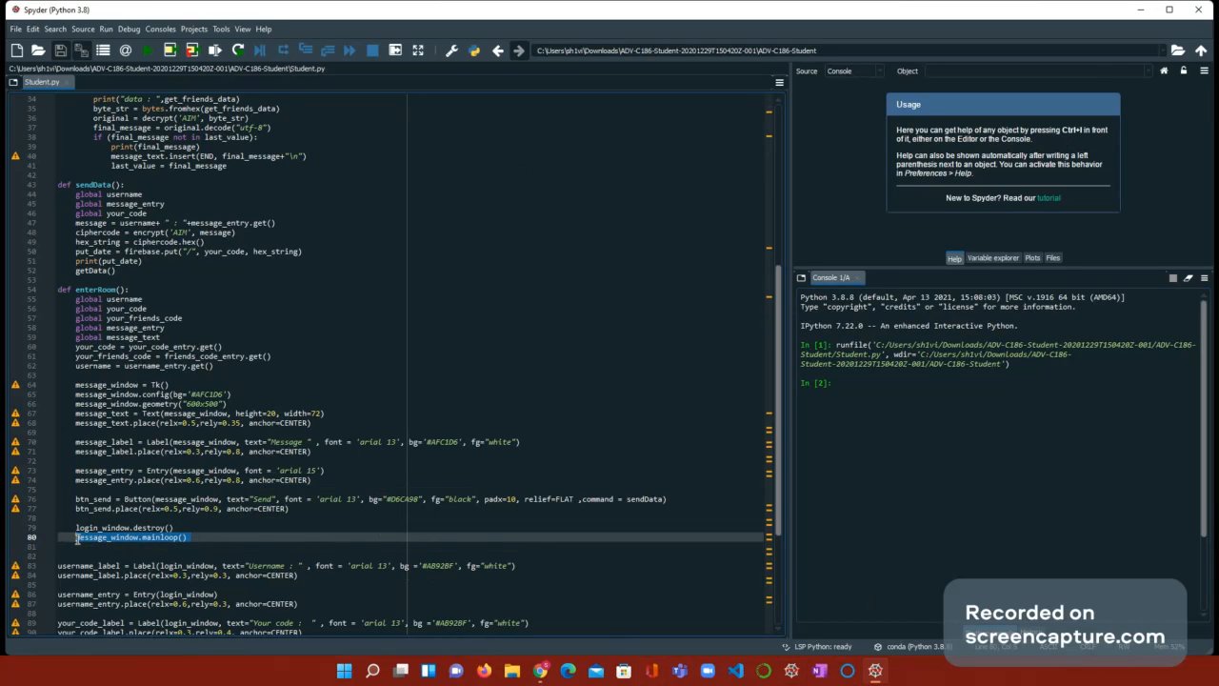
click(195, 537)
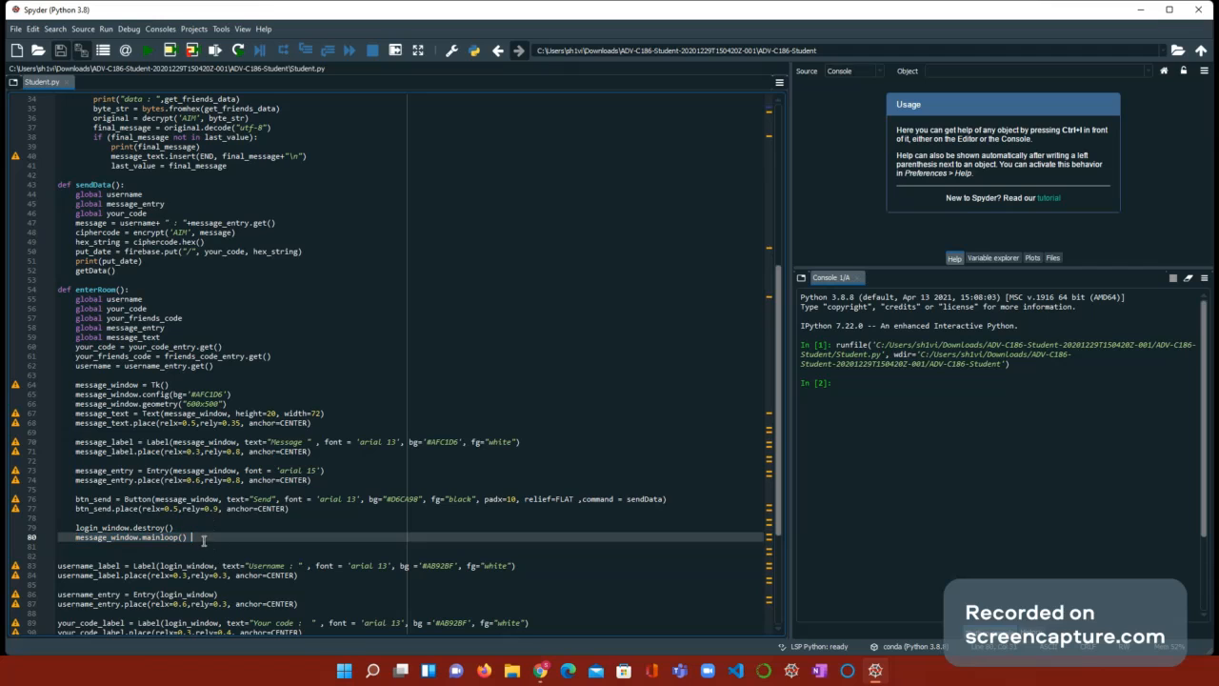
scroll(down, 3)
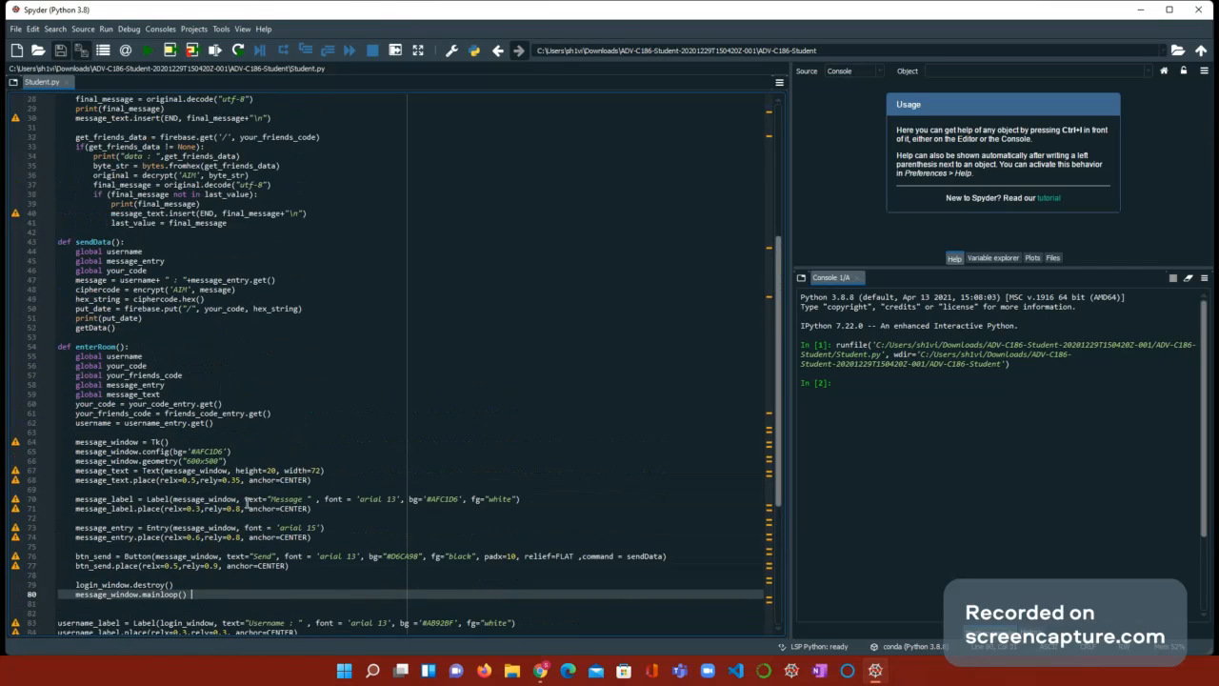
scroll(down, 3)
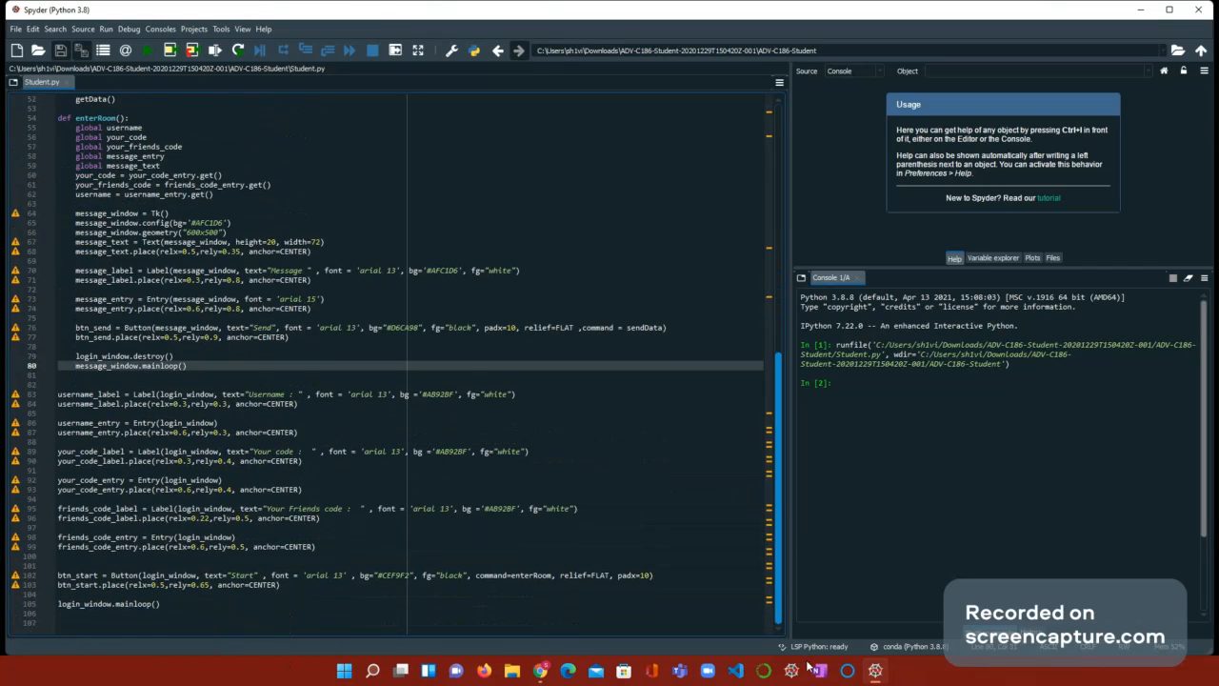
scroll(up, 3)
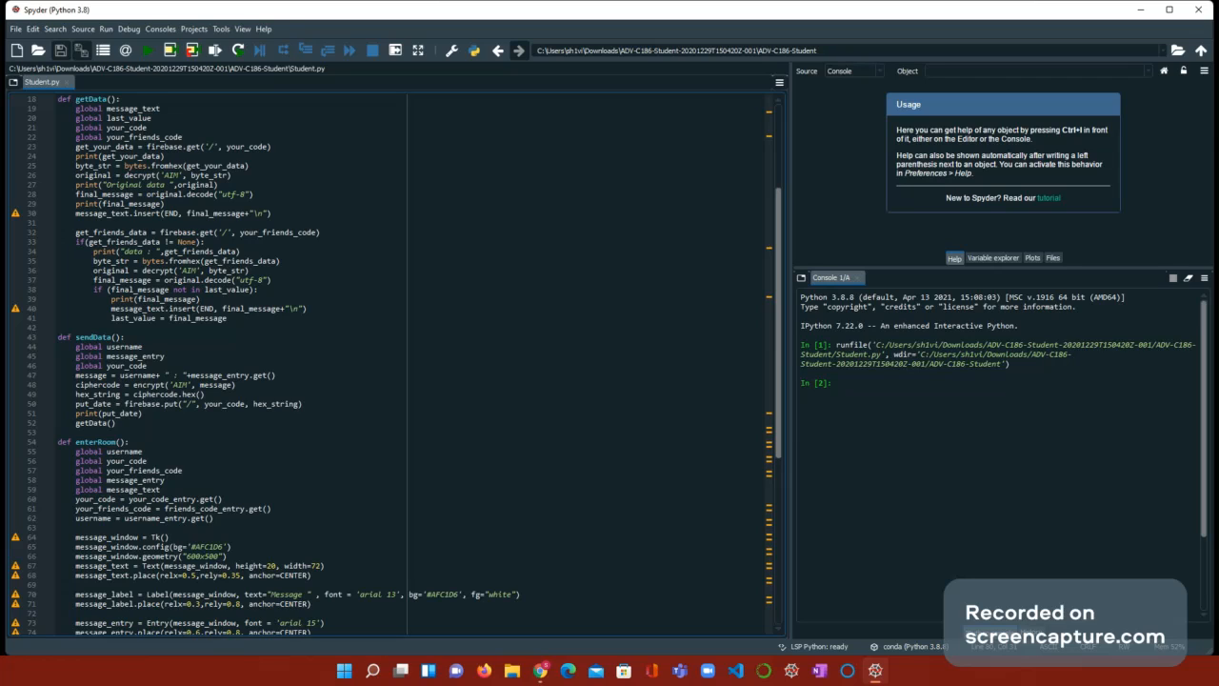
scroll(down, 3)
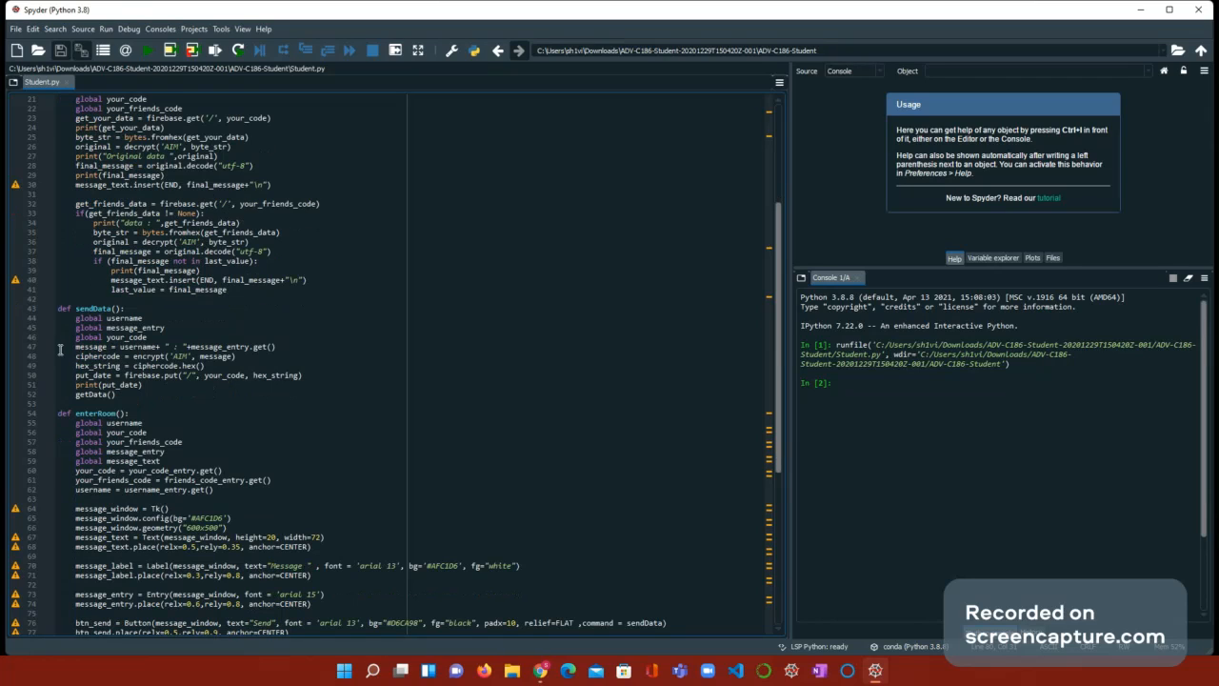